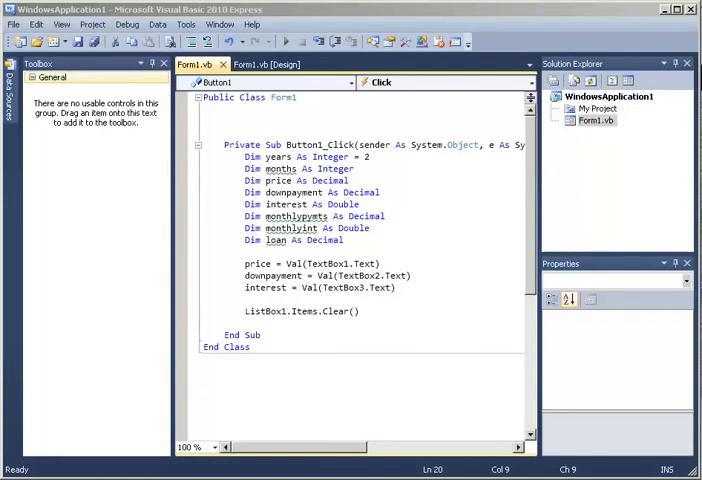
Begin a ListBox1.Items.Add statement with "Months" as the start of the header text
click(268, 63)
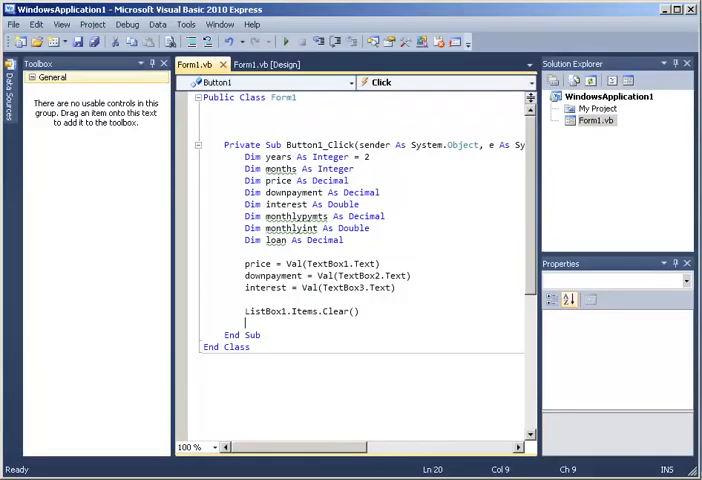
mouse_move(342, 400)
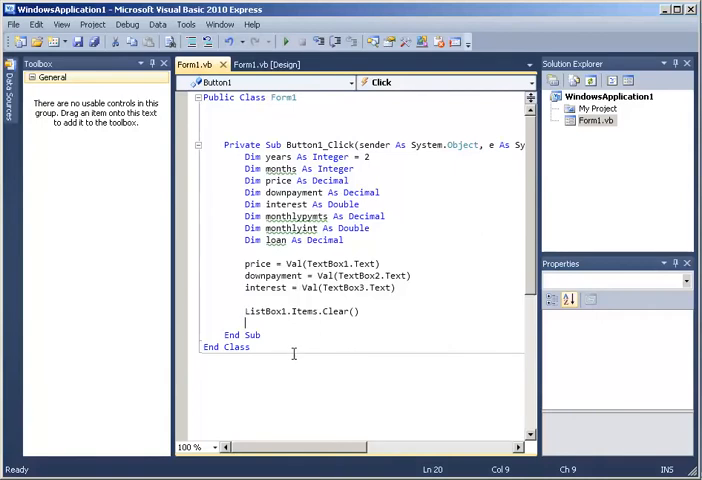
text(list)
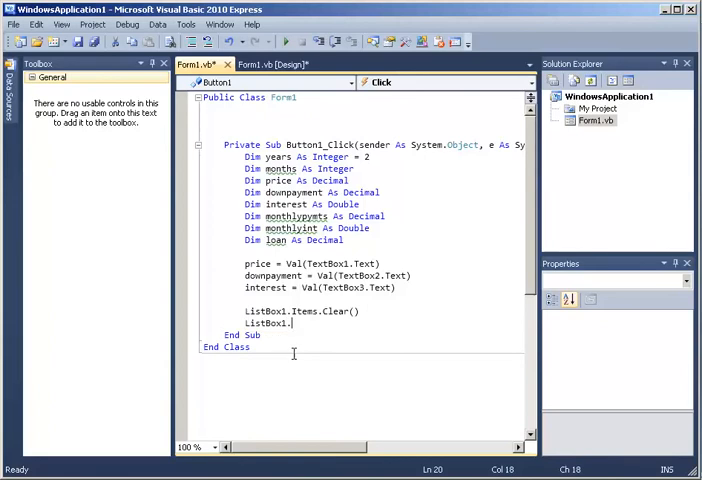
text(tes)
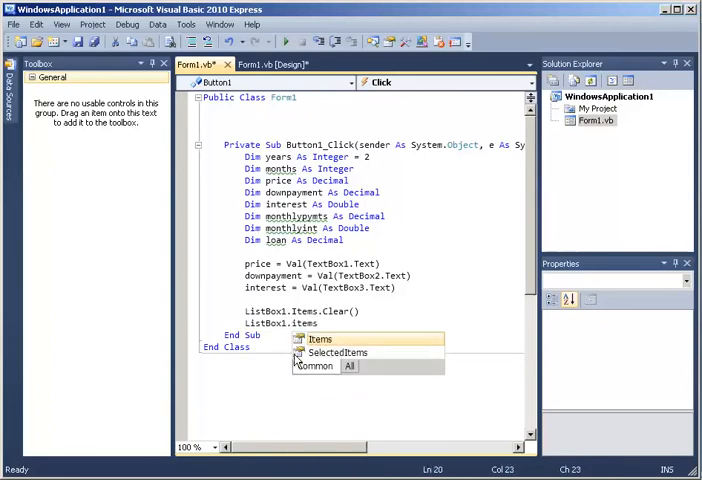
text(.add)
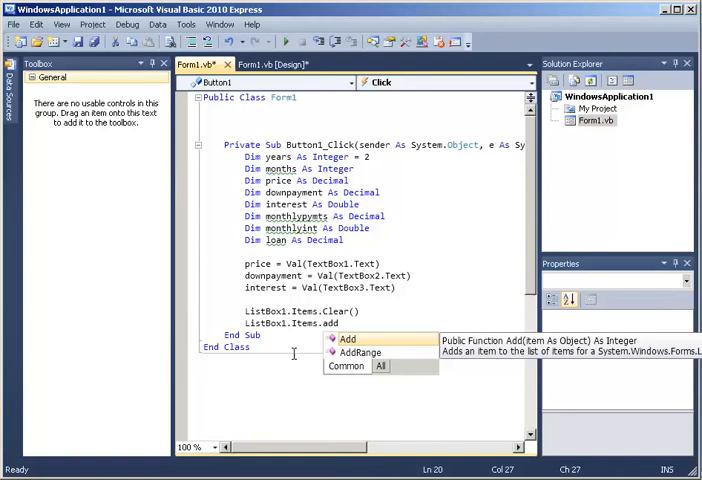
text((")
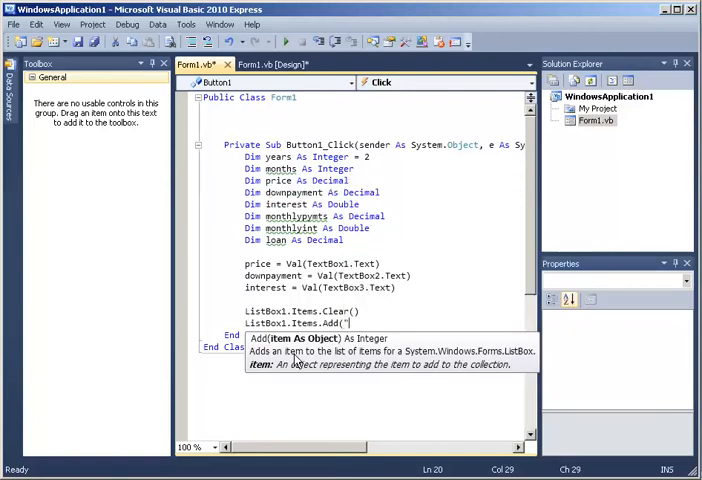
text(Mon)
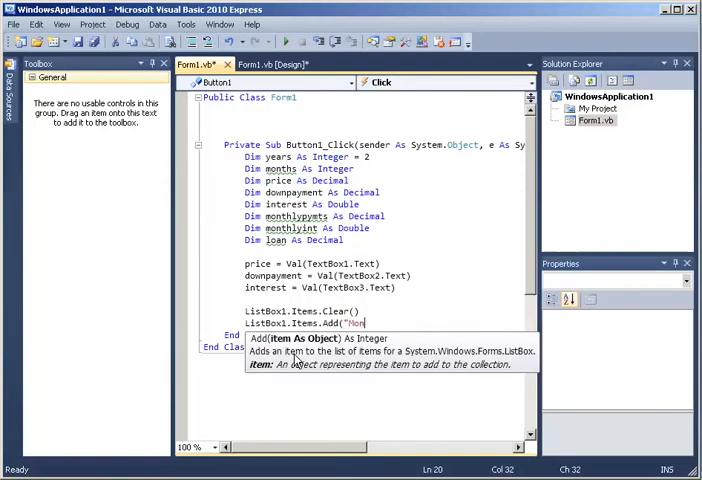
text(ths")
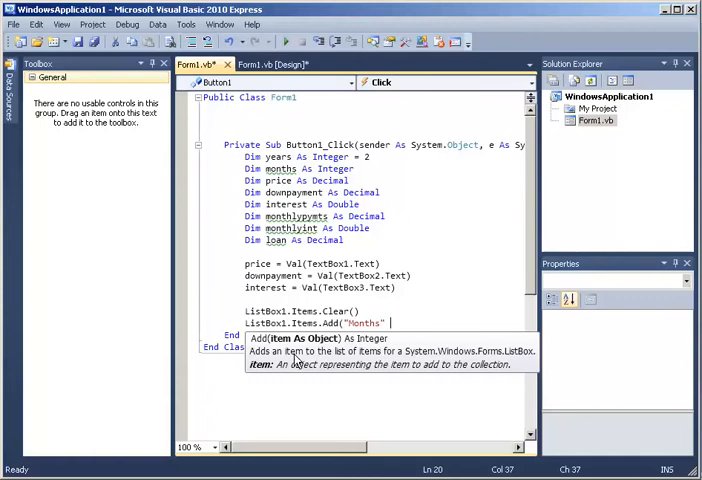
Extend the header string to "Months Monthly Payments" and close the quote
key(BackSpace)
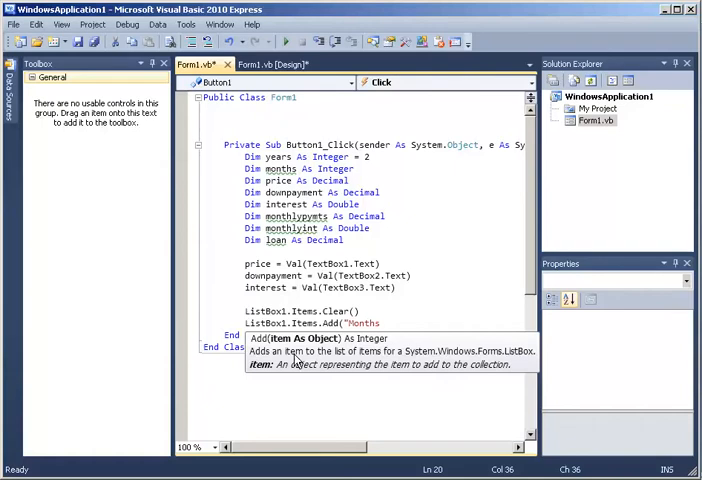
text(Mon)
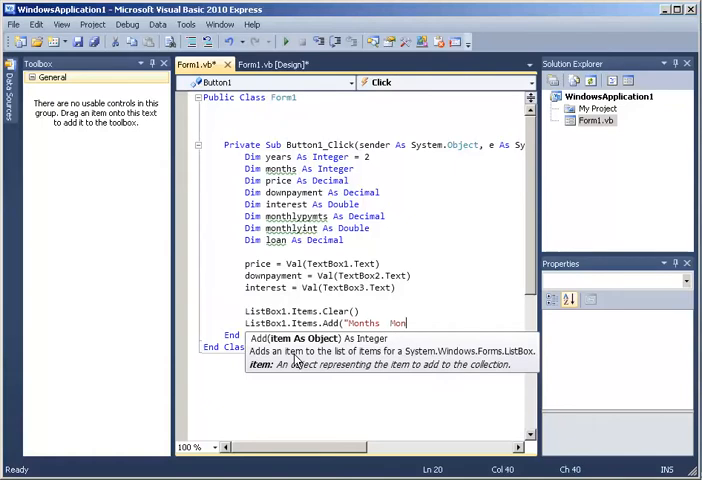
text(thly)
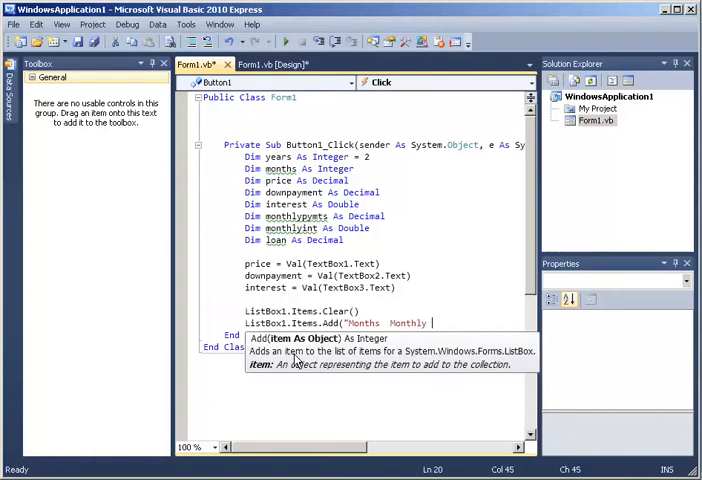
text(Paym)
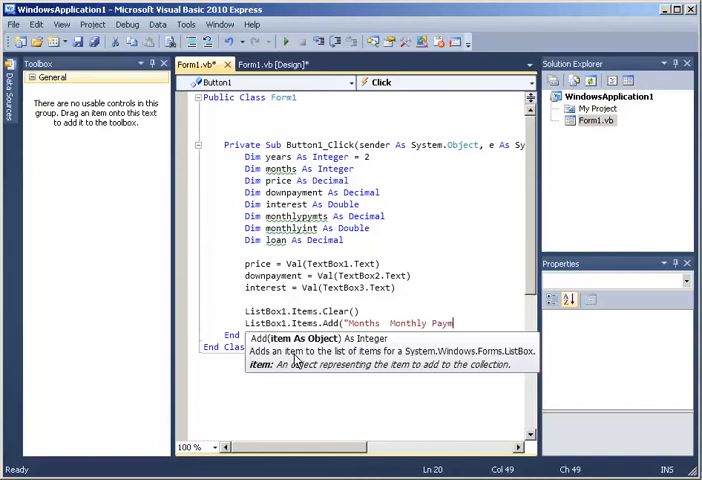
text(ents)
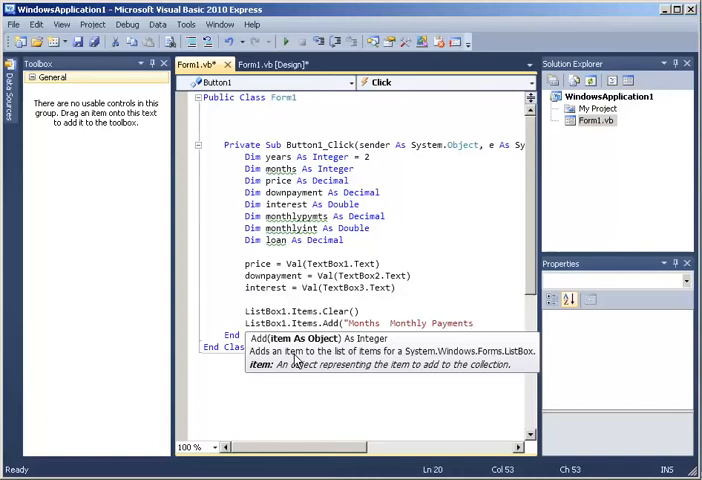
text(")
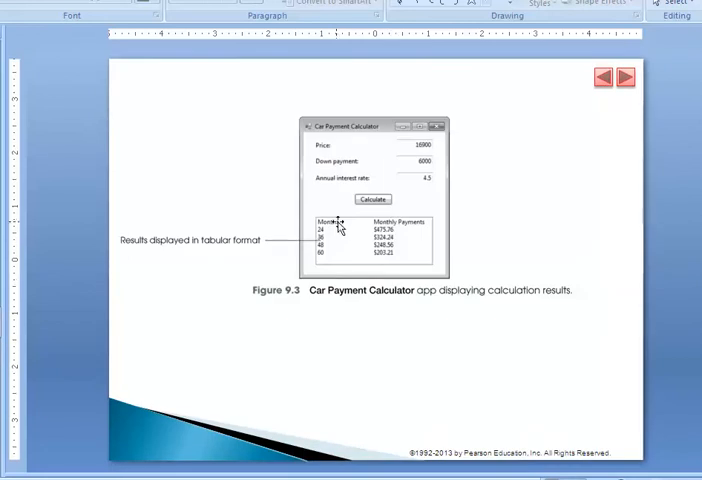
mouse_move(385, 225)
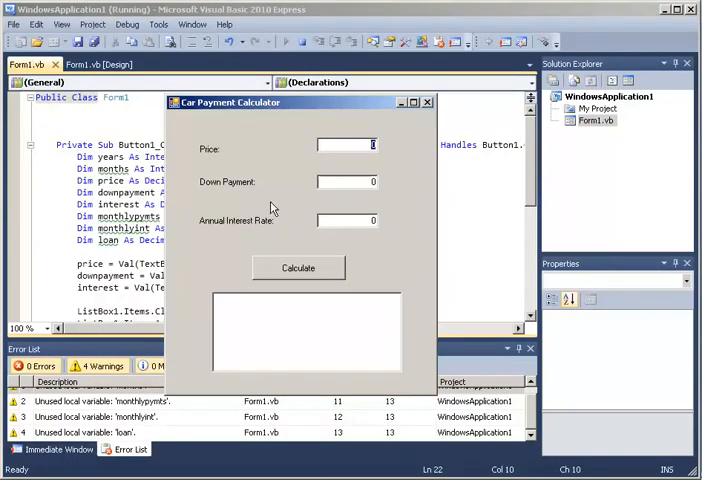
Calculate on the running form so the Months Monthly Payments header appears in the list
click(297, 267)
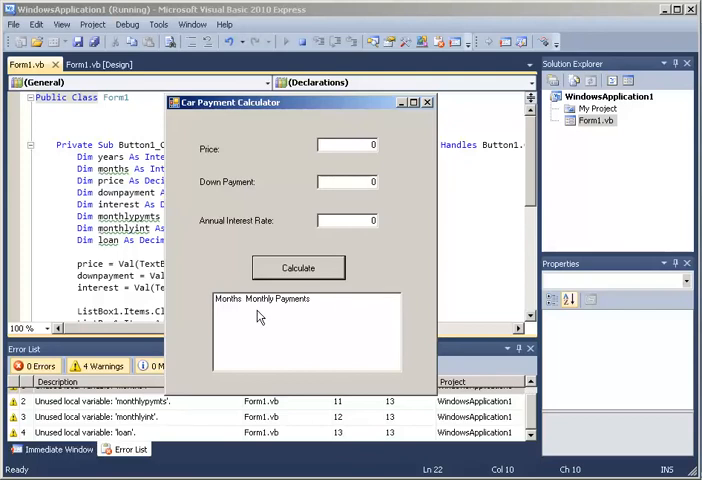
mouse_move(350, 298)
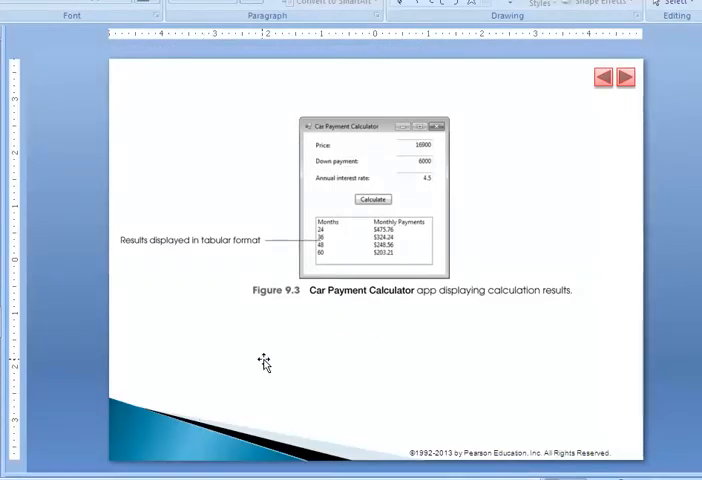
Advance the slideshow to Figure 9.18, part 1 of the calculator code
click(625, 77)
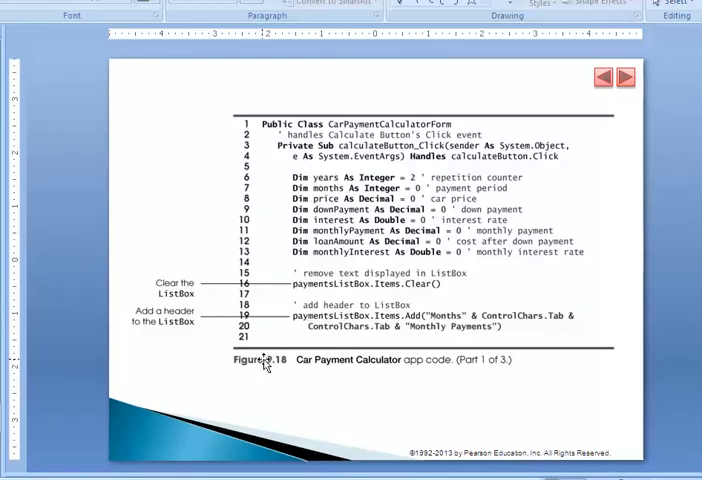
mouse_move(470, 325)
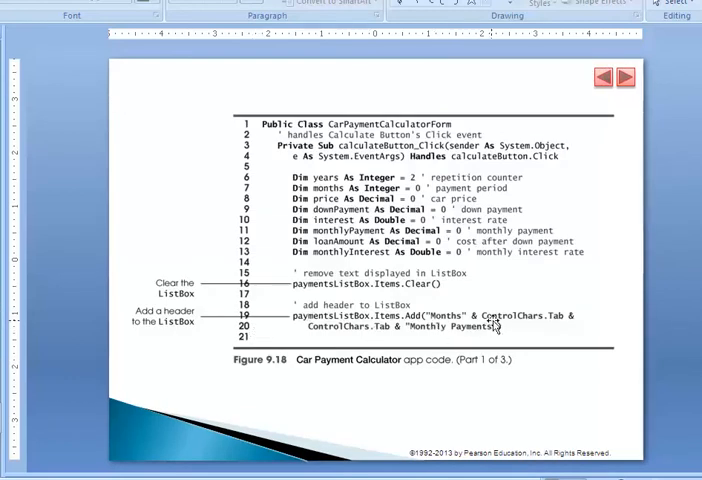
mouse_move(540, 335)
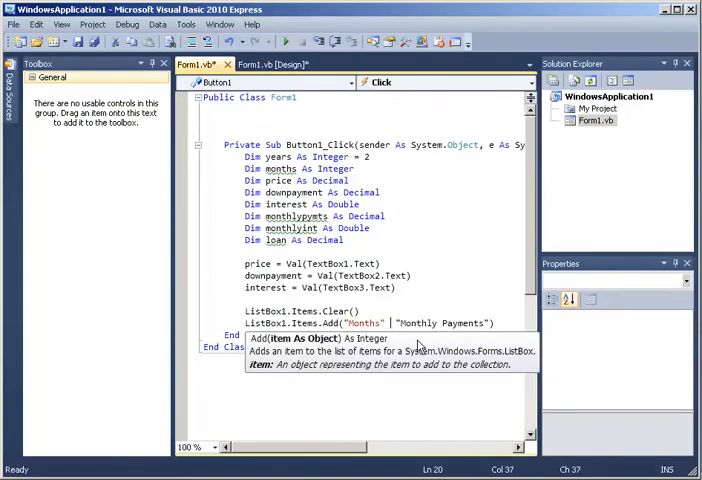
Join "Months" and "Monthly Payments" with & ControlChars.Tab & in the Add call
text(& Controlchars)
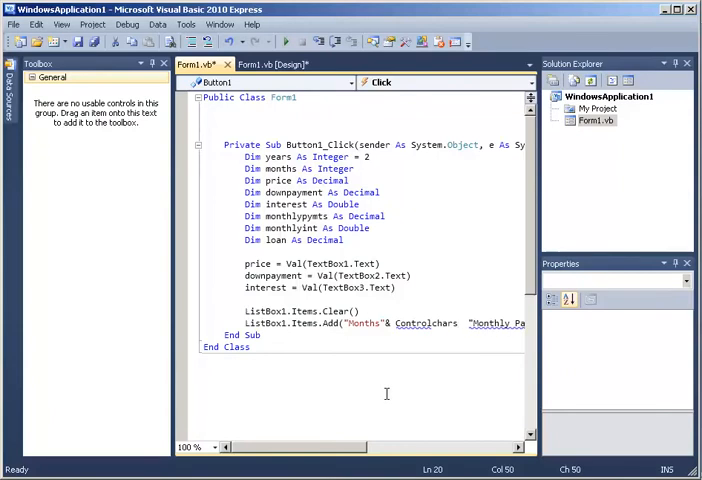
text(.ta)
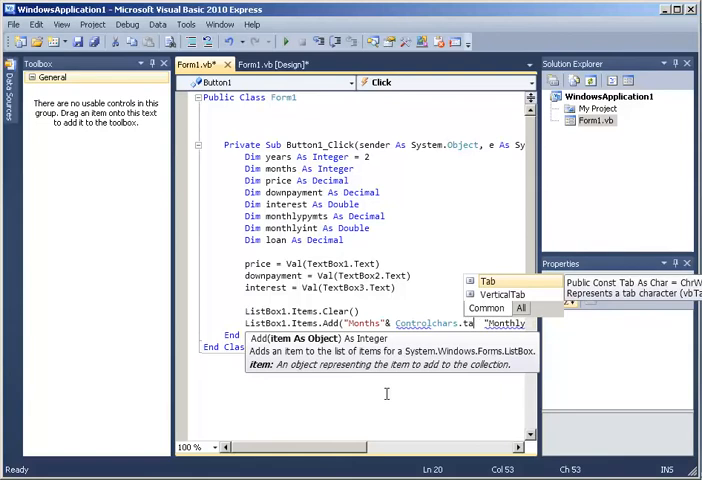
text(b)
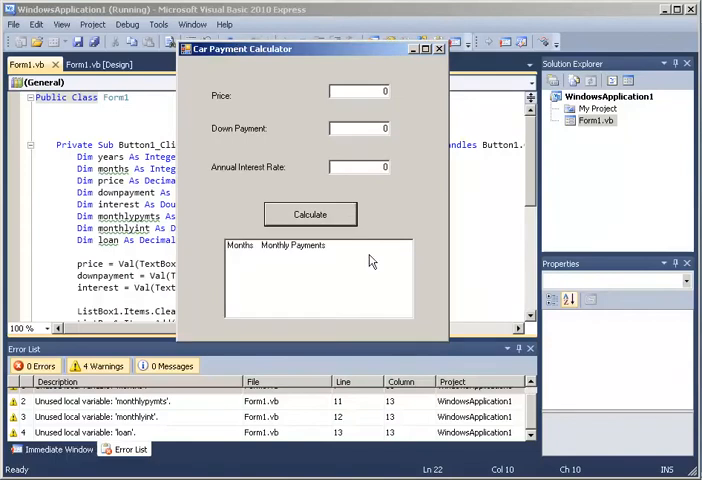
mouse_move(290, 257)
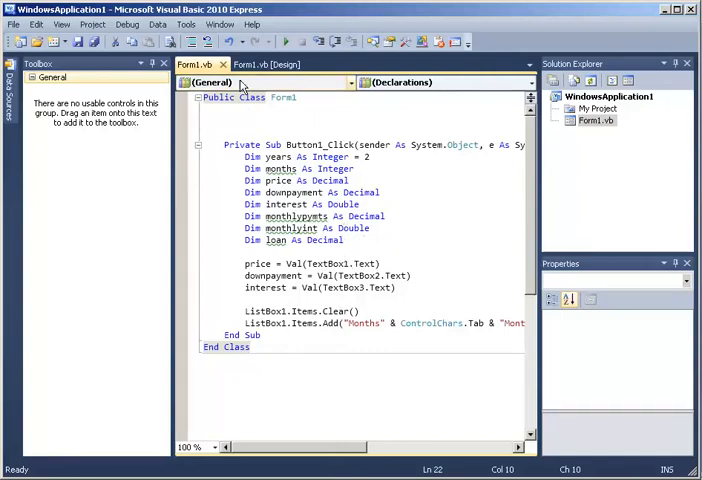
Return to the code editor after viewing the tab-separated header on the form
click(271, 64)
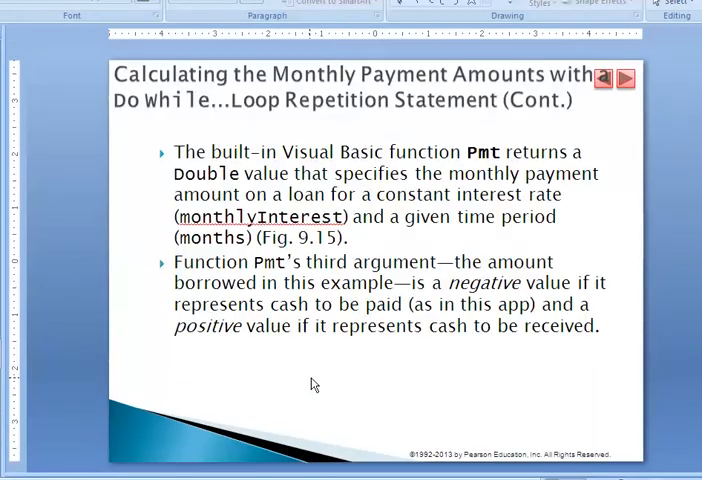
Step through the slides past the Pmt explanation to Figure 9.18 Part 2 of the code
click(623, 77)
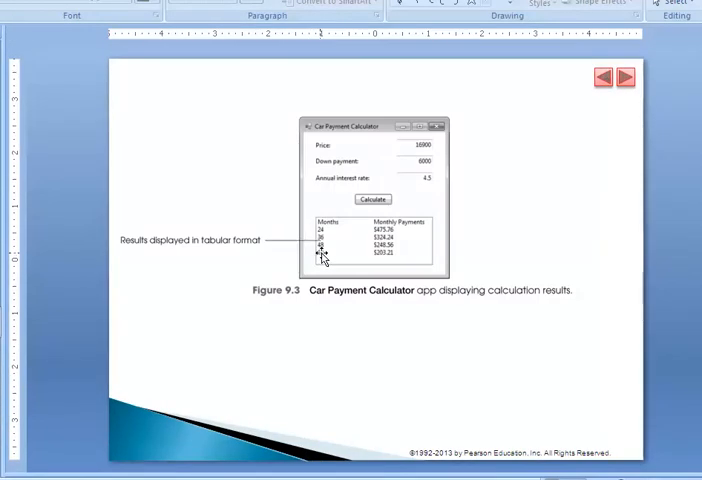
mouse_move(390, 238)
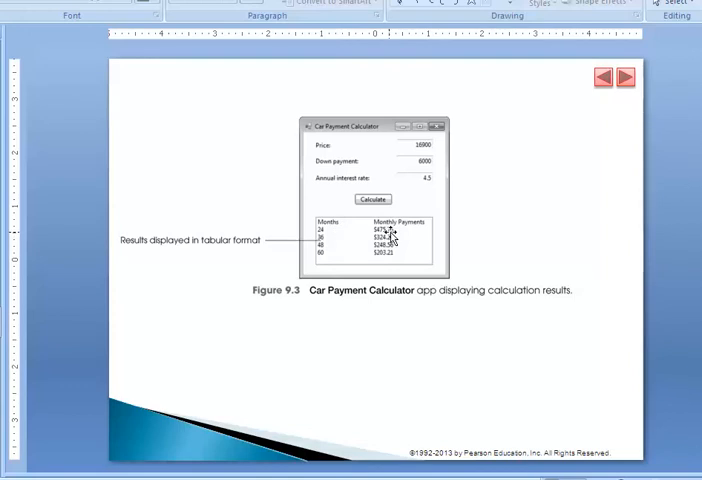
mouse_move(323, 242)
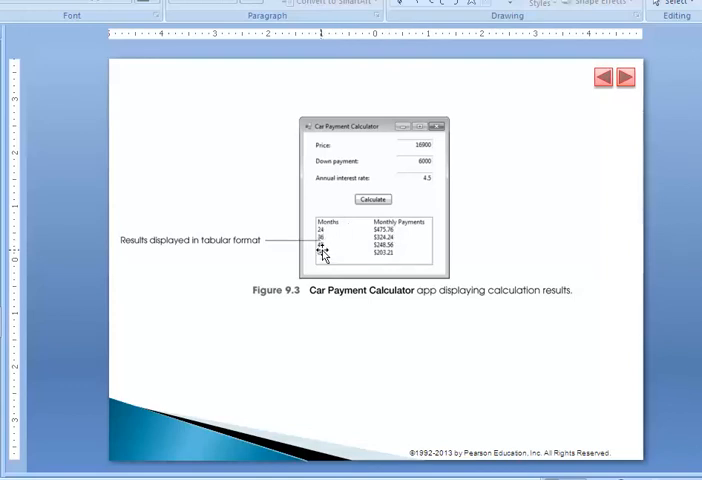
mouse_move(446, 330)
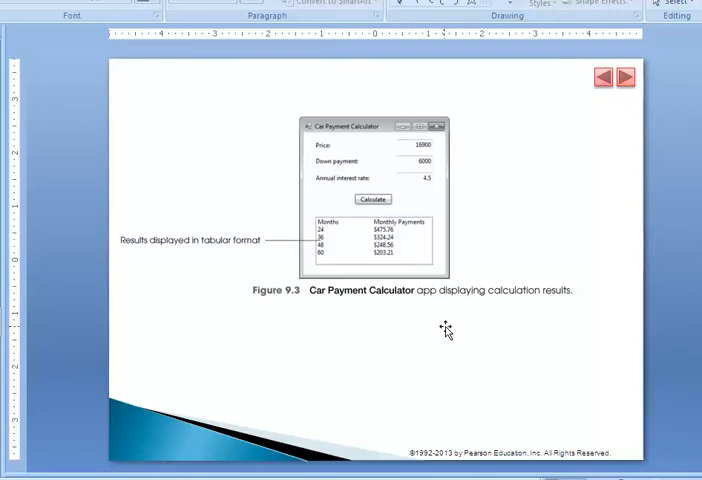
click(623, 77)
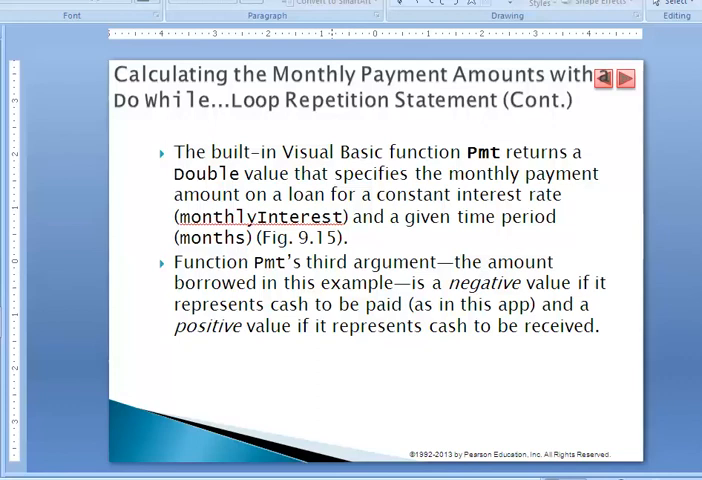
mouse_move(374, 445)
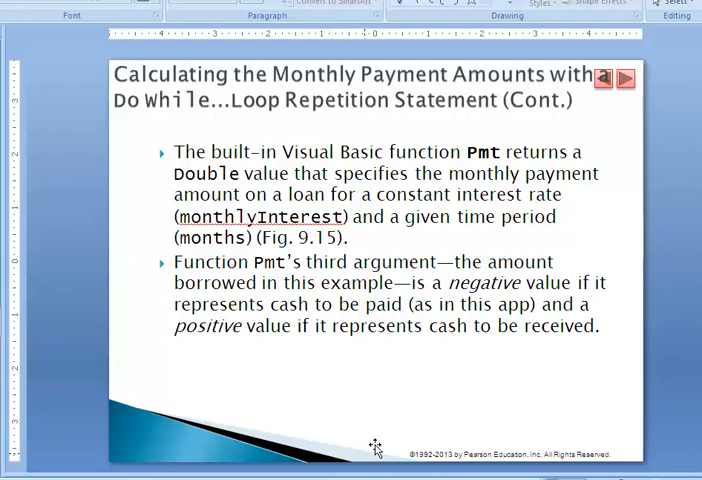
click(623, 77)
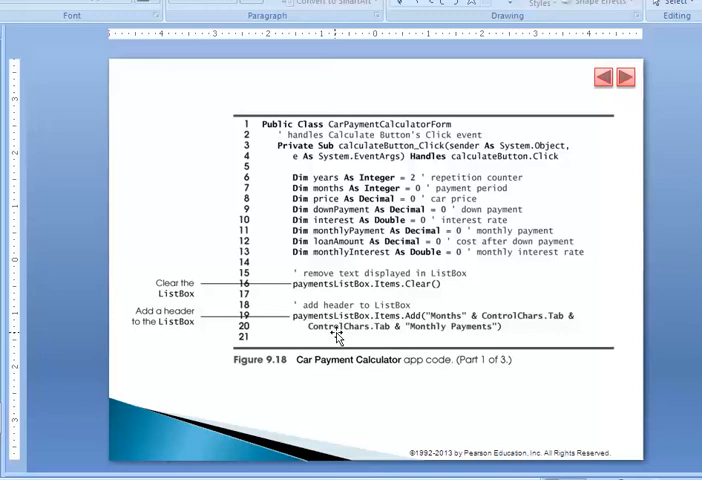
click(624, 77)
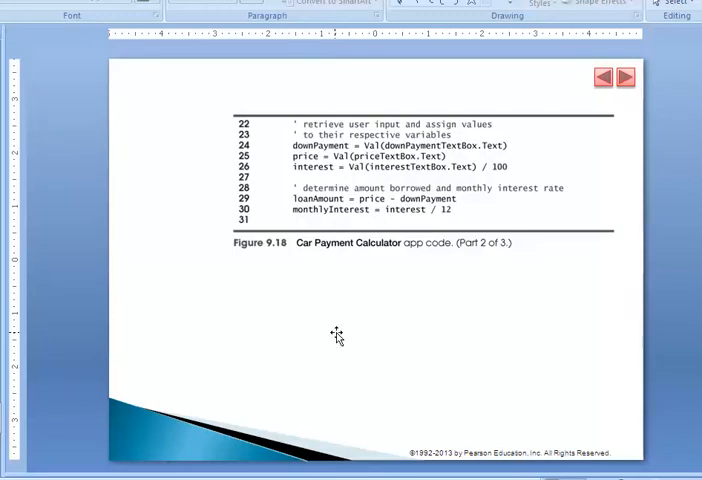
click(602, 77)
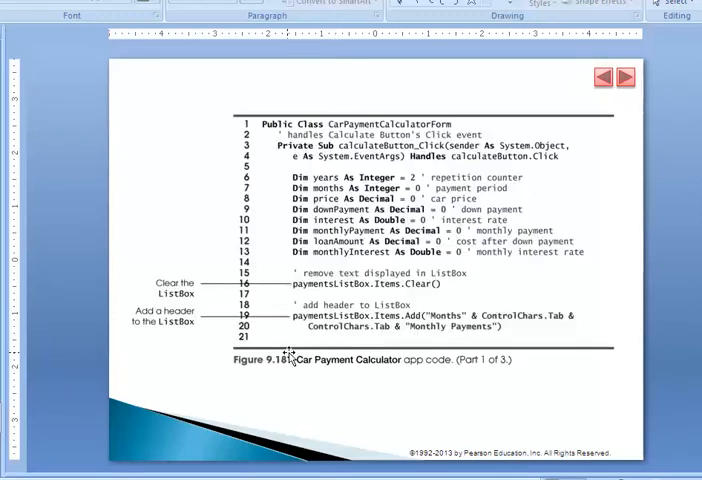
click(624, 76)
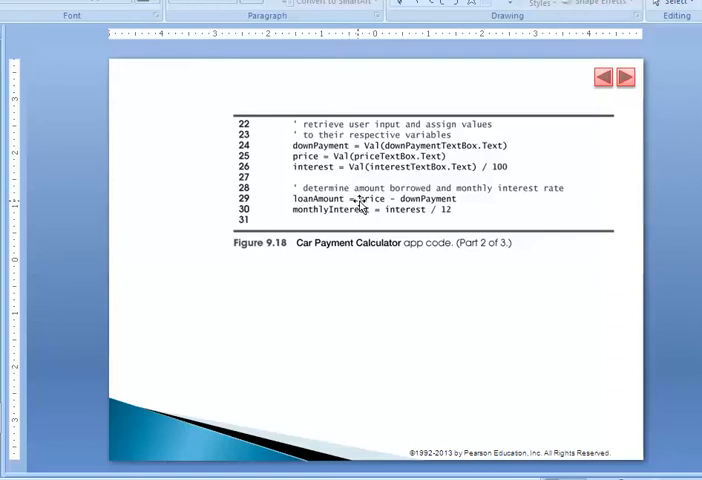
mouse_move(295, 170)
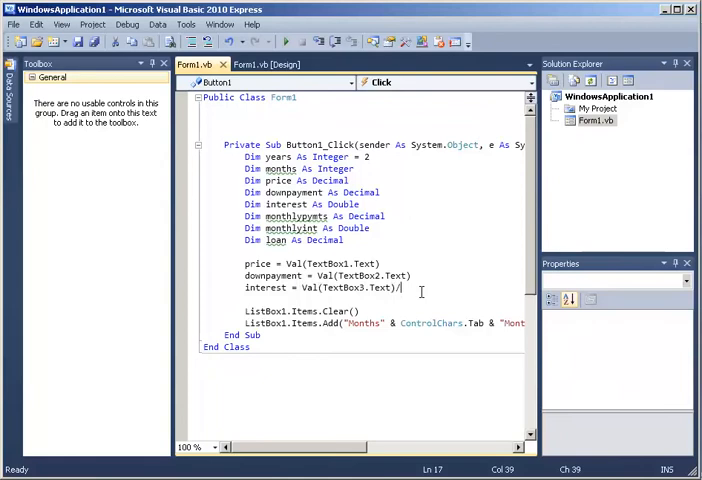
Divide the entered interest value by 100 and start the loan assignment line
text(100)
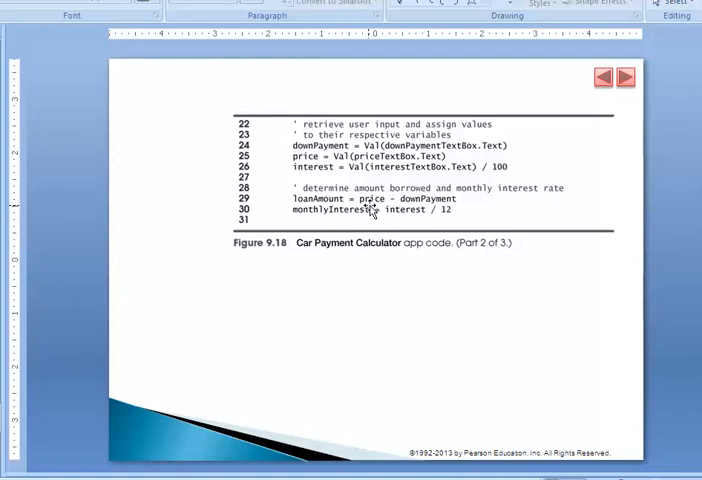
mouse_move(399, 318)
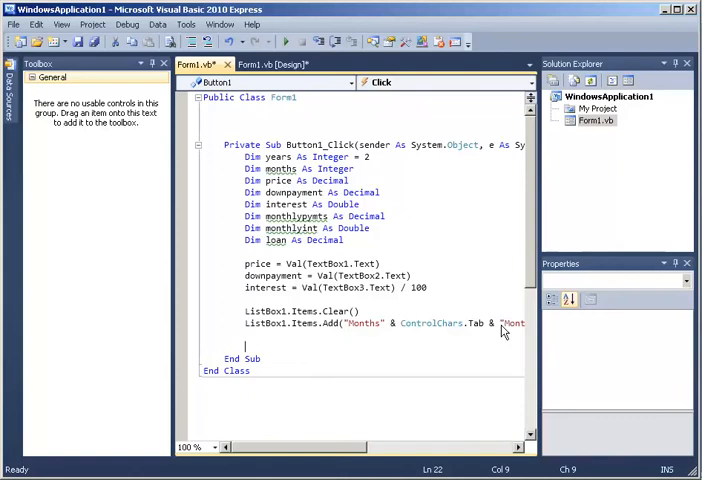
text(l)
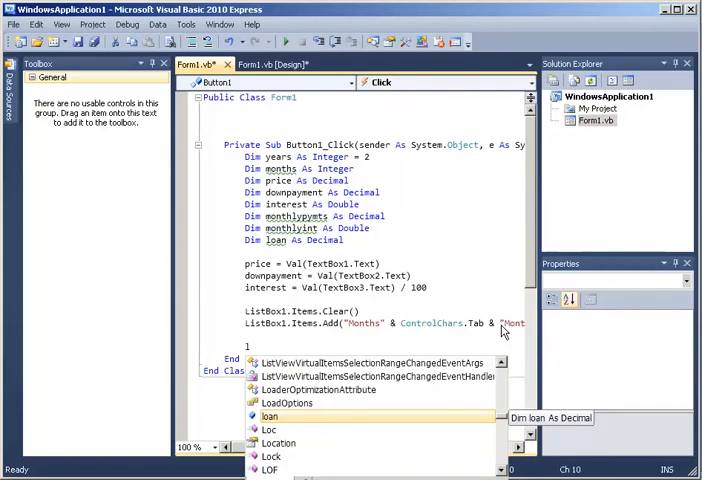
text(loan=)
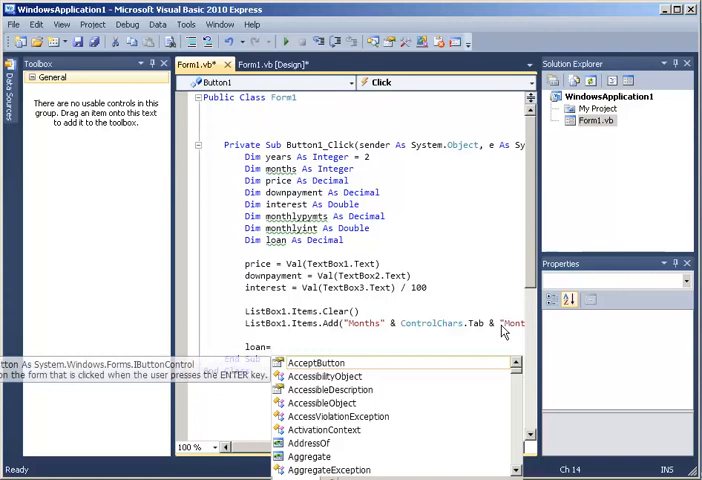
Write loan = price - downpayment
text(pric)
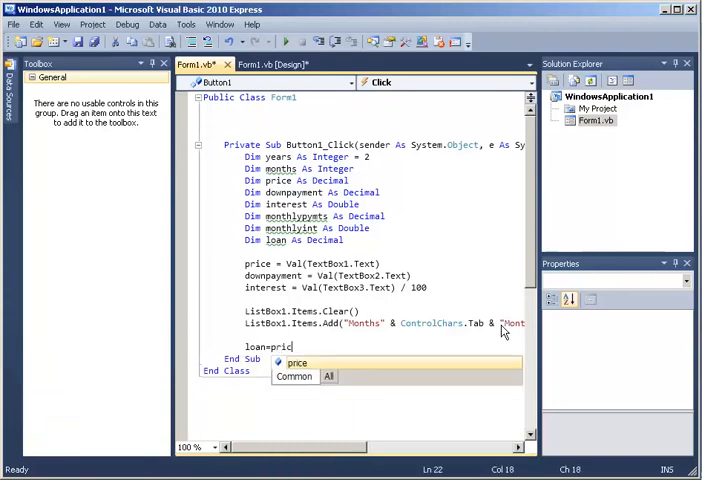
text(e-dw)
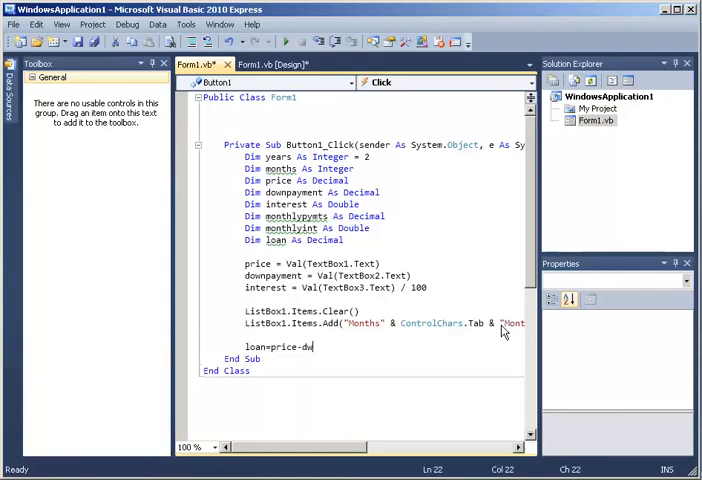
text(o)
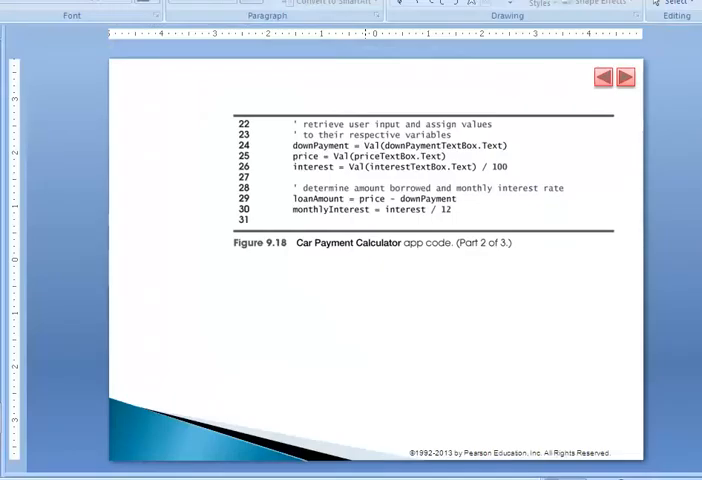
mouse_move(340, 252)
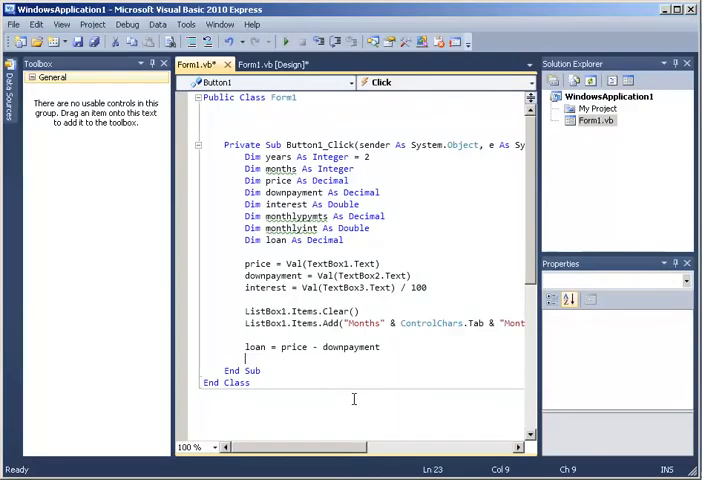
Add the line monthlyint = interest / 12
text(month)
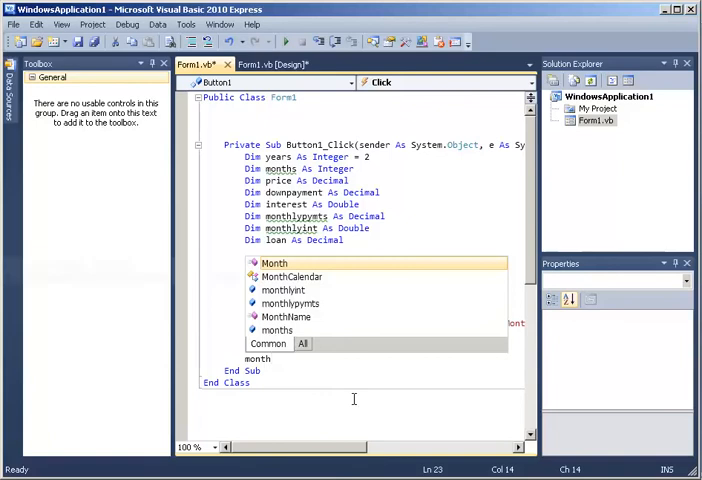
mouse_move(295, 289)
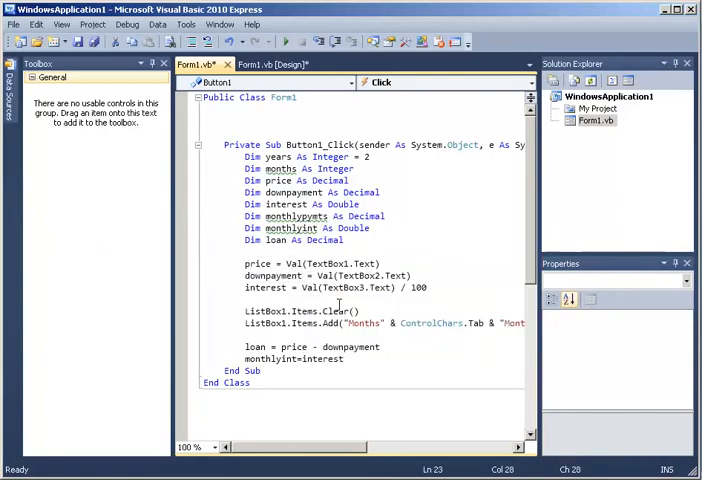
text(/12)
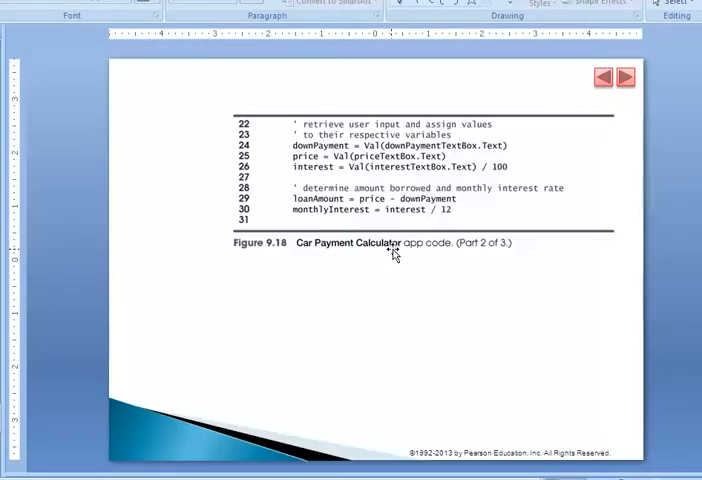
Advance to Figure 9.18 Part 3 with the Do While loop code
click(623, 76)
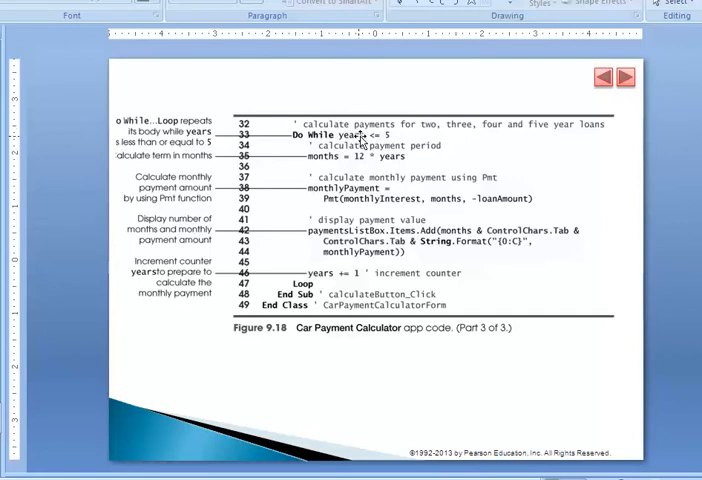
mouse_move(375, 137)
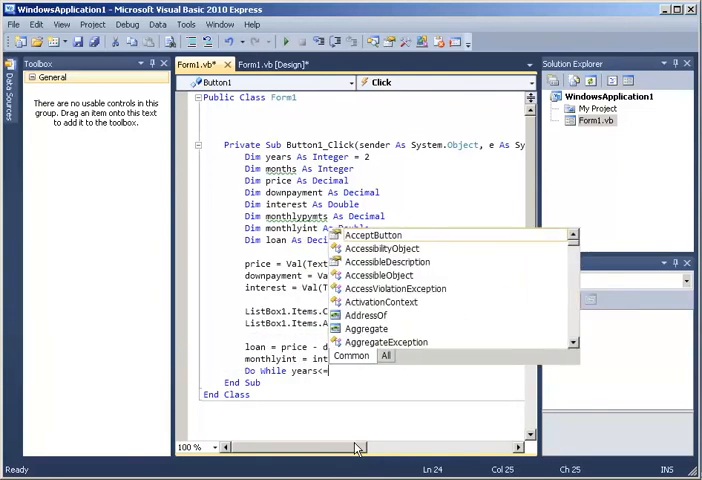
Set the loop condition to years <= 5 and compute months = years * 12 inside it
text(5)
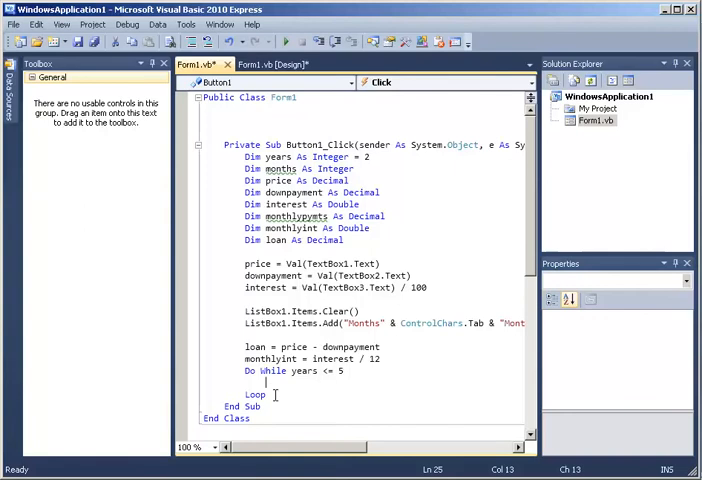
text(months=years)
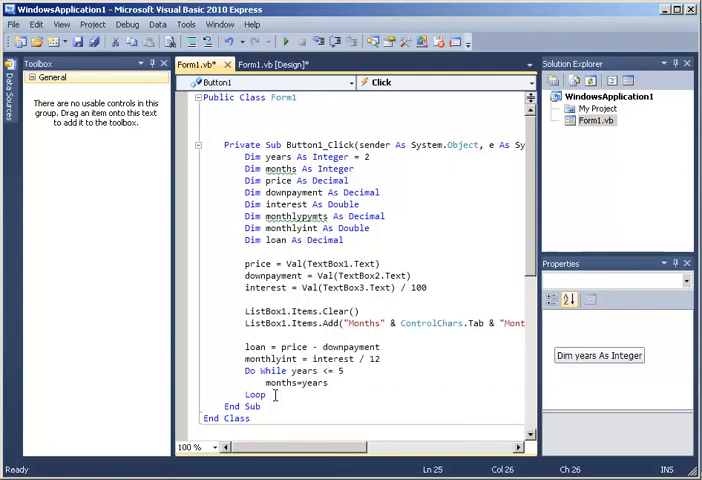
text(*12)
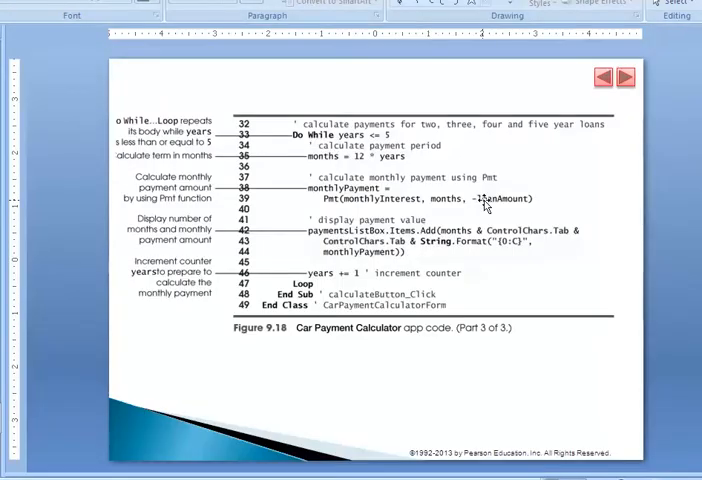
mouse_move(405, 180)
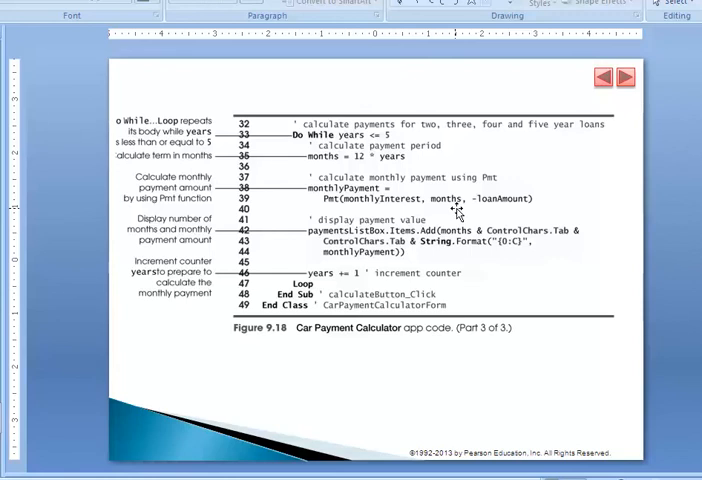
mouse_move(489, 200)
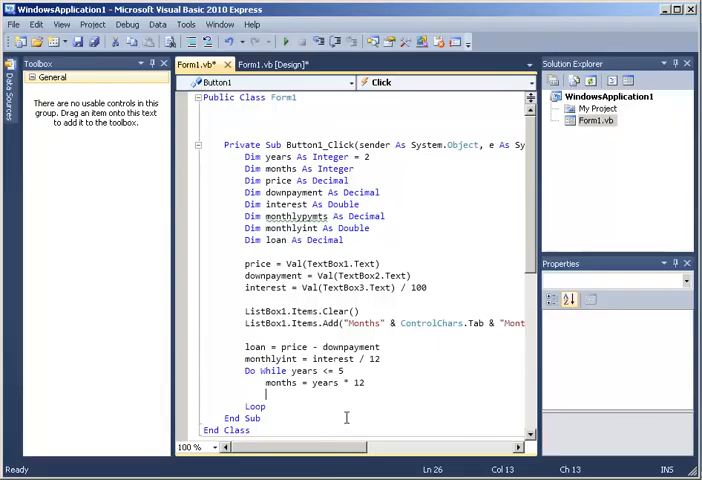
Add monthlypymts = Pmt(monthlyint, months, loan) below months = years * 12 in the Do While loop
text(monthlypymts=Pmt()
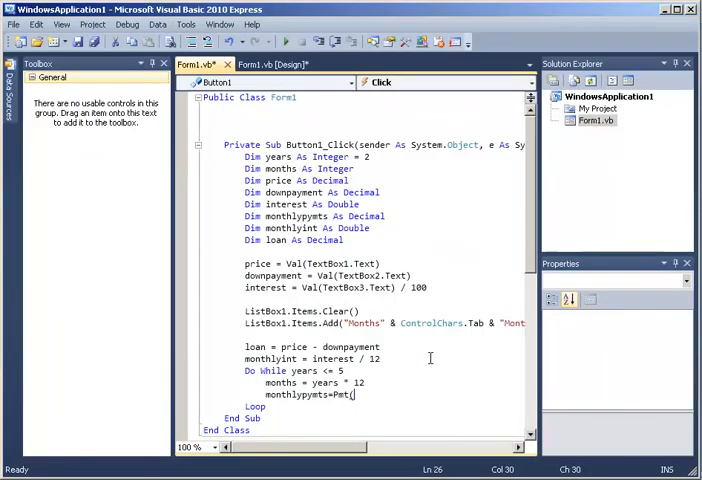
text(monthlyint,)
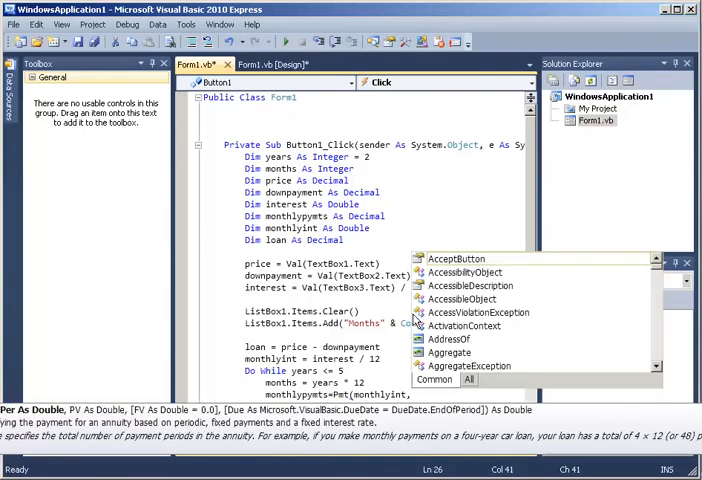
mouse_move(456, 259)
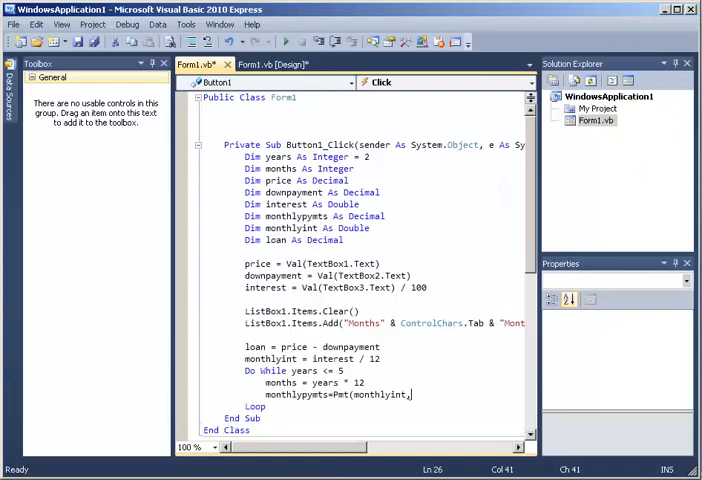
text(m)
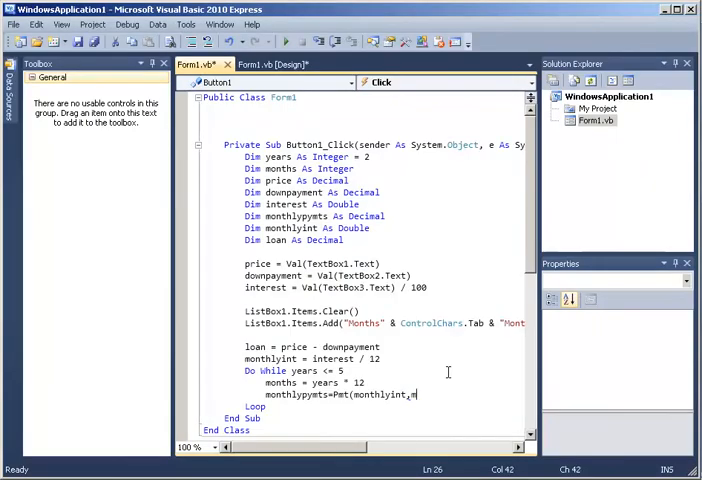
text(months, loan))
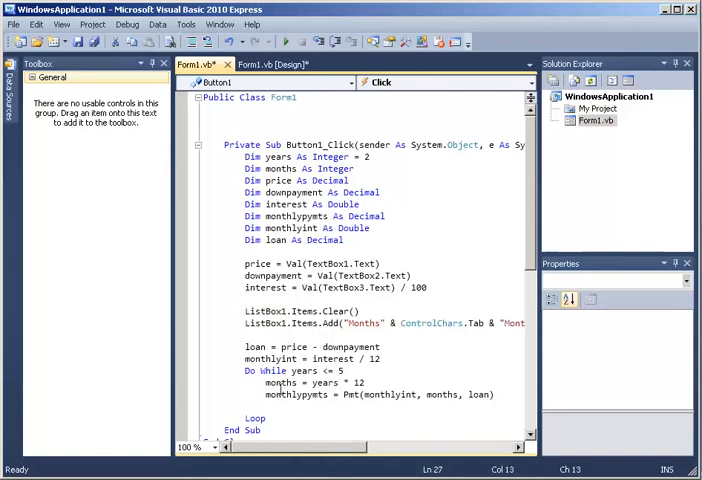
mouse_move(325, 383)
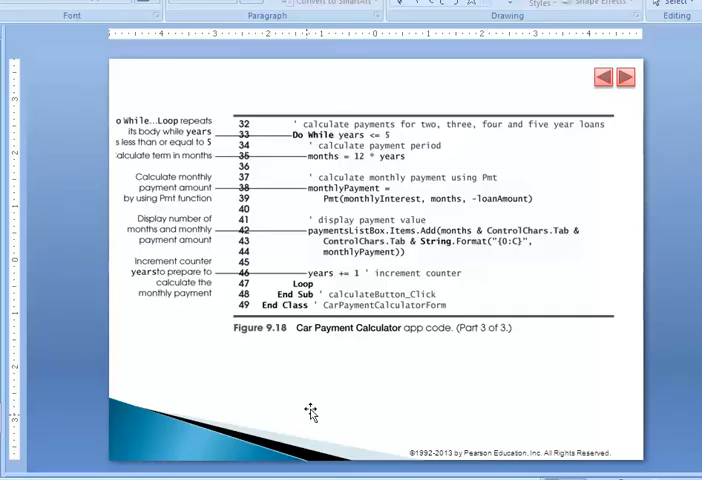
Add ListBox1.Items.Add(months & ControlChars.Tab & ...) after the Pmt line in the loop
click(604, 77)
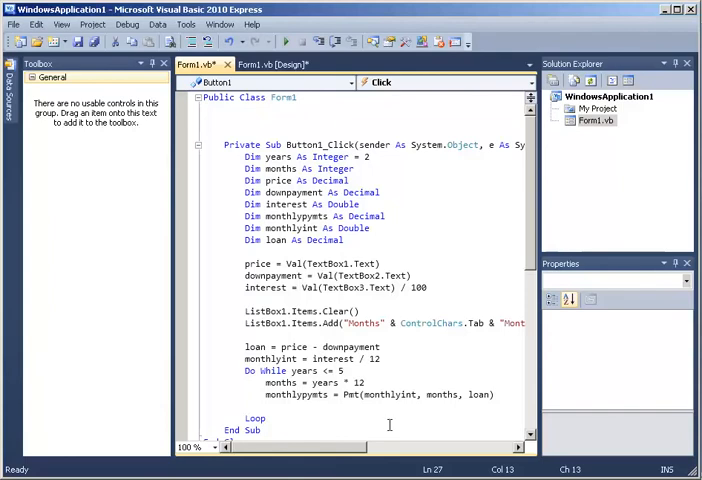
text(list)
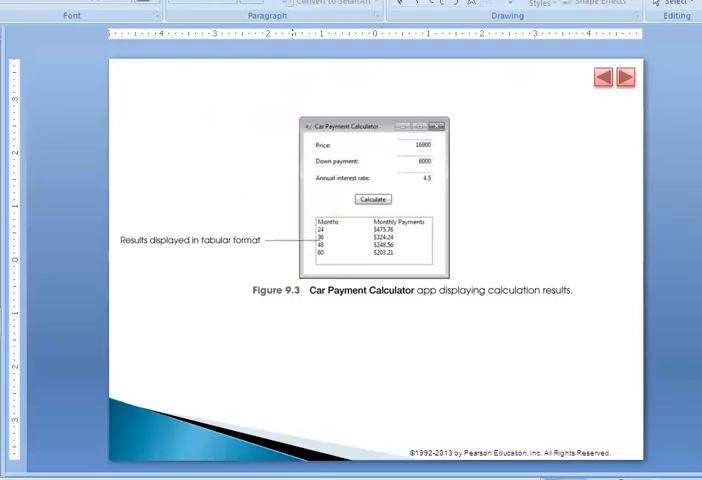
mouse_move(368, 259)
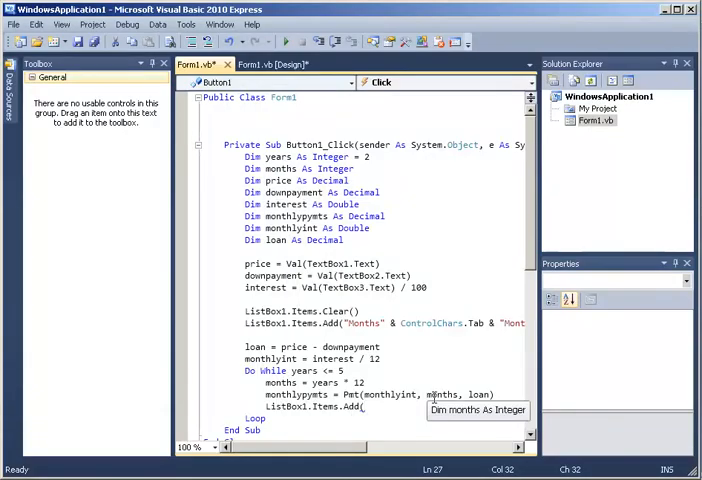
text(months &)
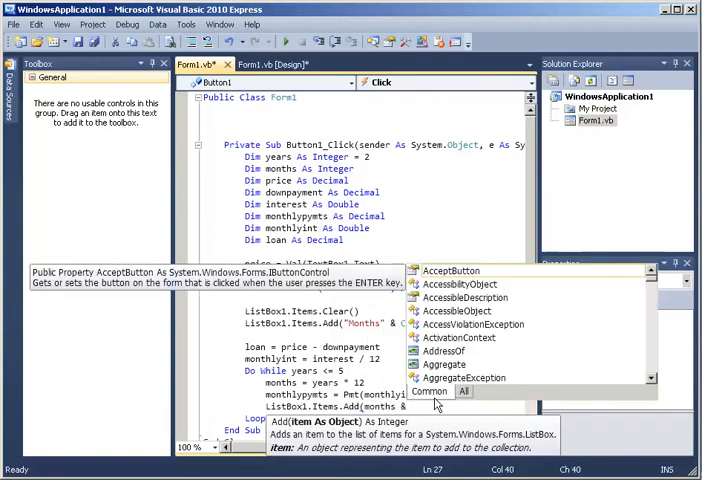
text(co)
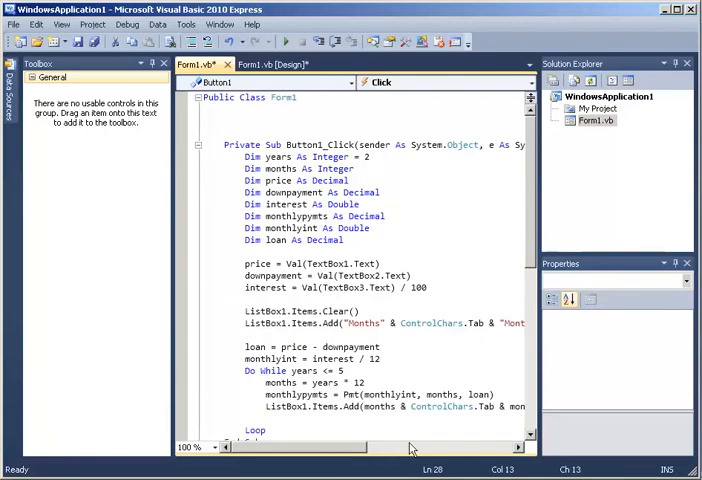
mouse_move(327, 407)
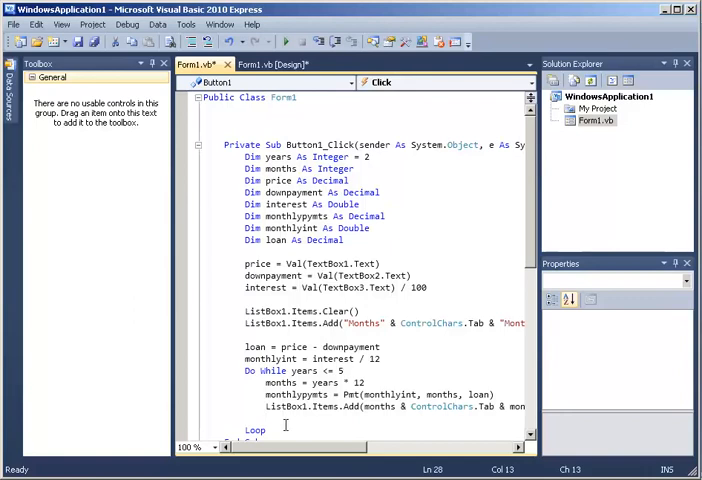
Switch to the lecture slides and advance to the Figure 9.18 source-code introduction
click(280, 64)
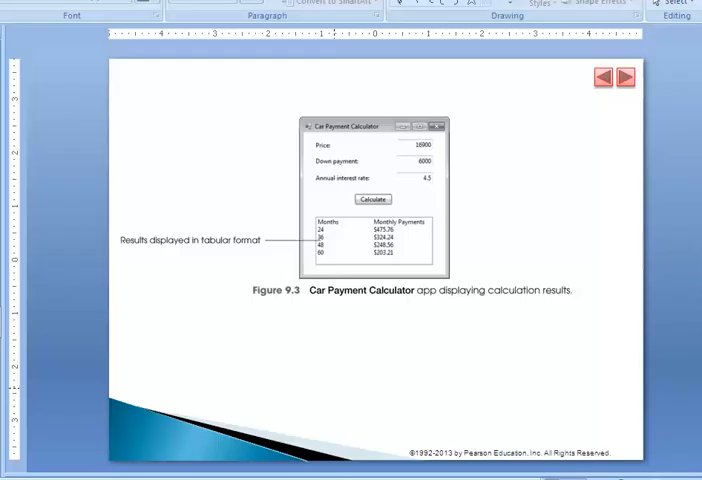
click(626, 77)
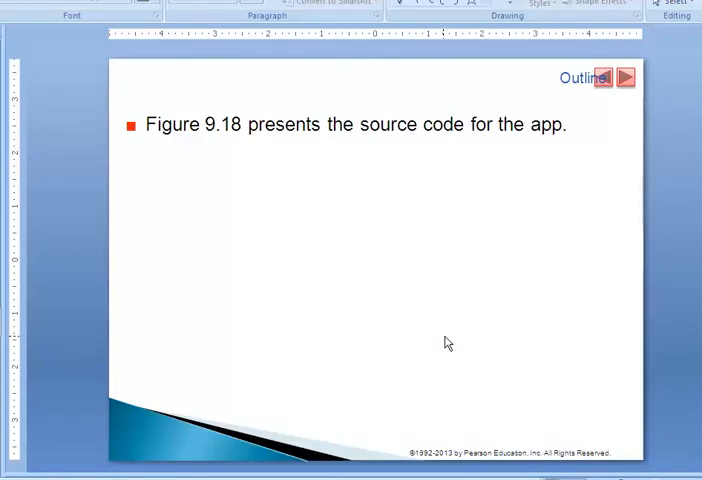
Advance the slides to Figure 9.18 Part 3 of 3 showing the Do While loop code
click(625, 77)
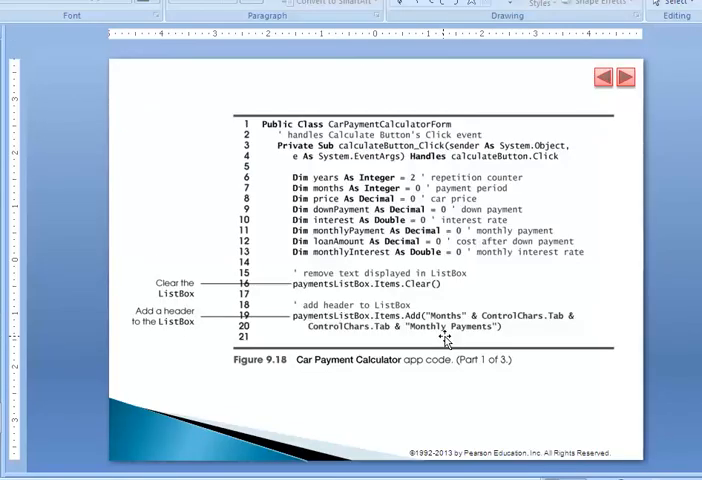
click(621, 77)
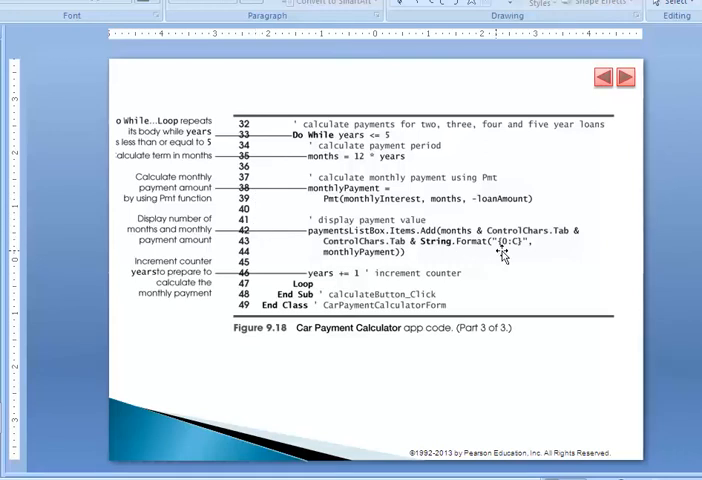
mouse_move(522, 238)
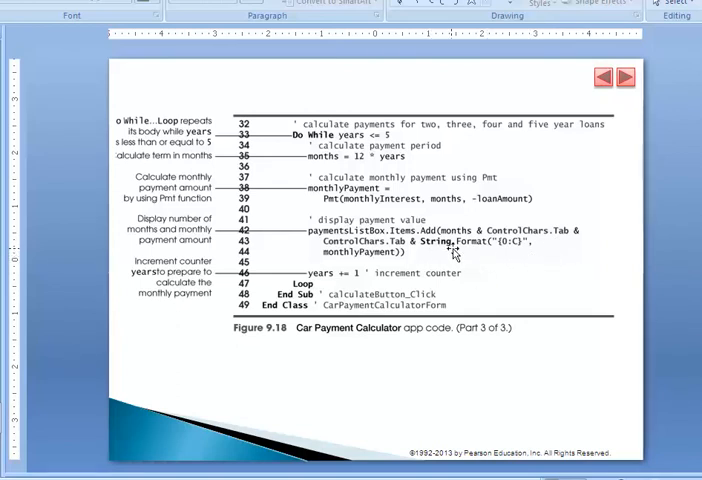
mouse_move(513, 258)
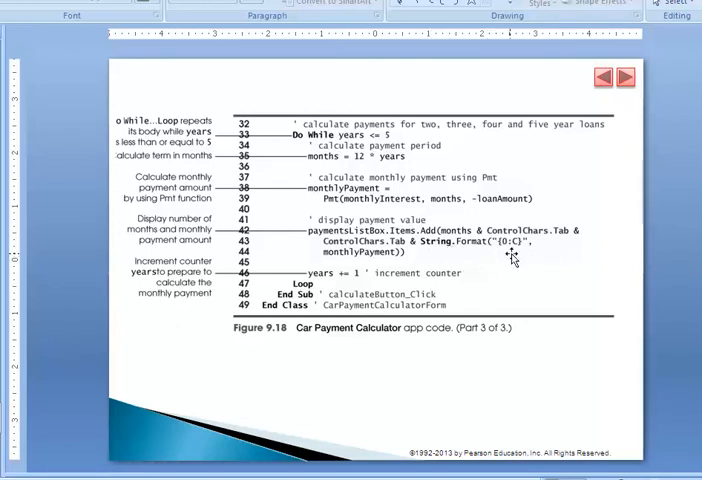
mouse_move(307, 280)
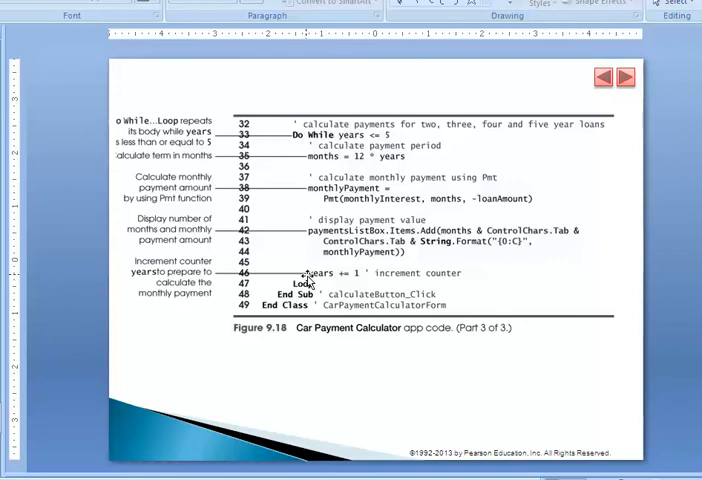
mouse_move(278, 405)
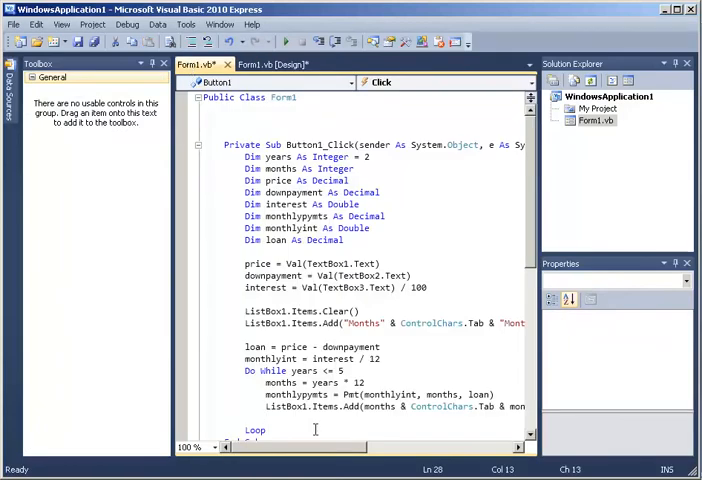
End the loop with years += 1 and run the calculator app
text(years=)
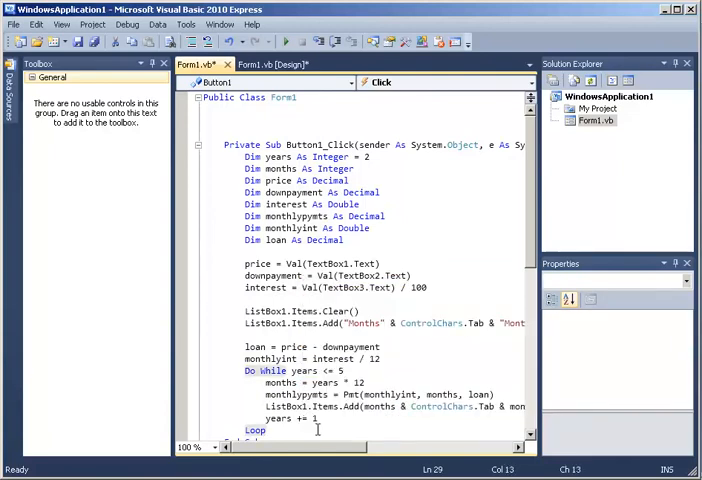
click(269, 41)
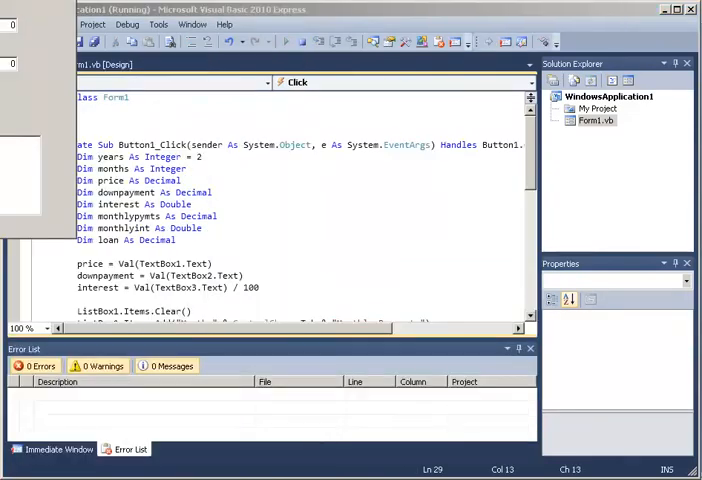
Calculate payments for a 15000 price, 2000 down payment and 4.5% annual interest
click(284, 41)
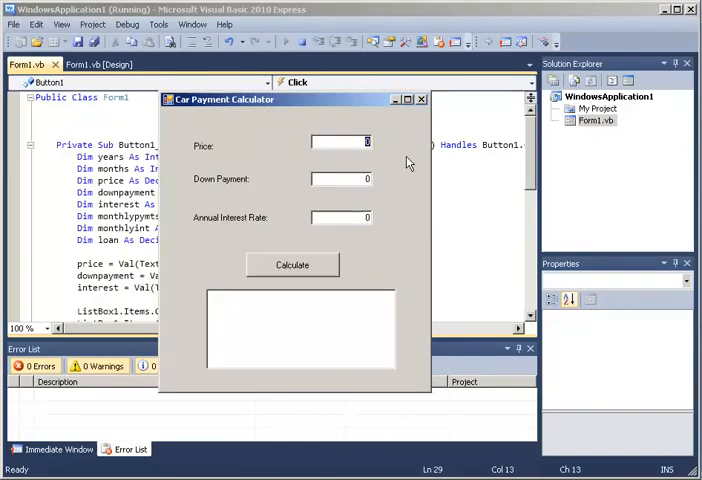
text(15000)
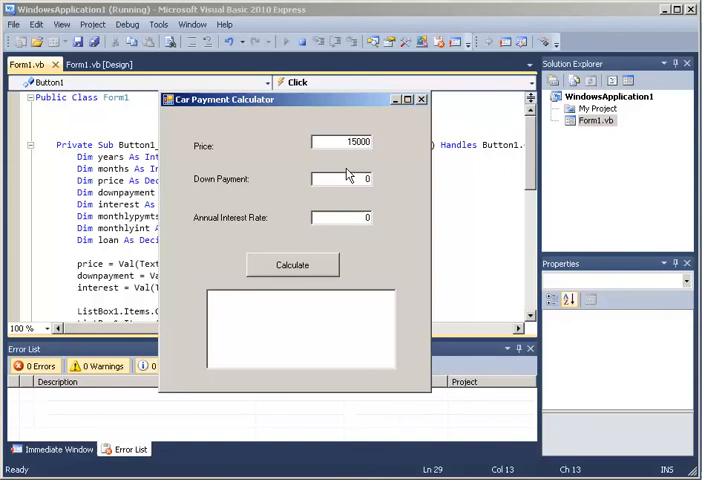
click(340, 178)
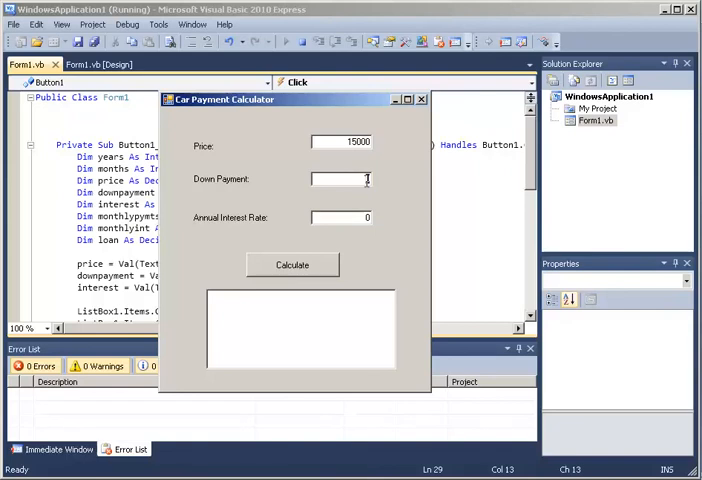
text(2000)
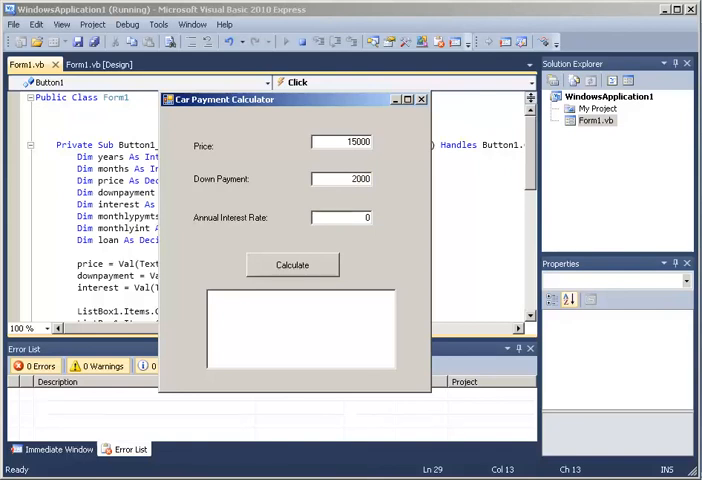
text(4)
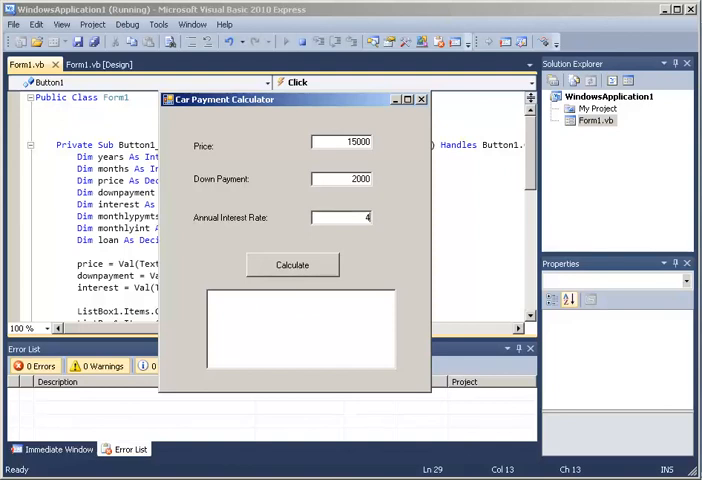
text(.5)
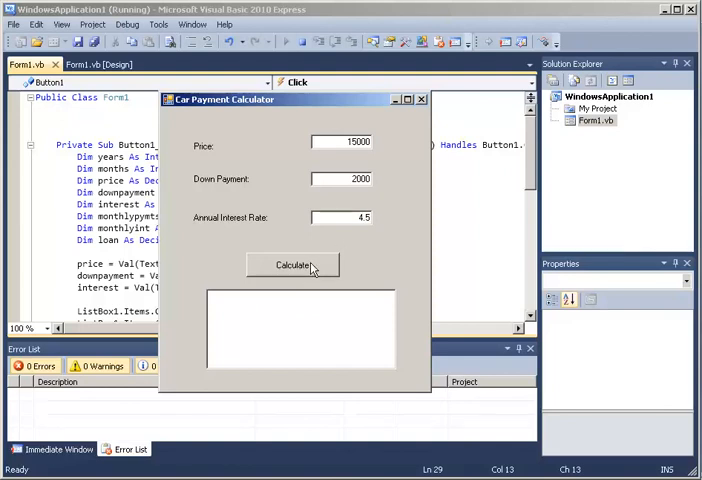
click(292, 264)
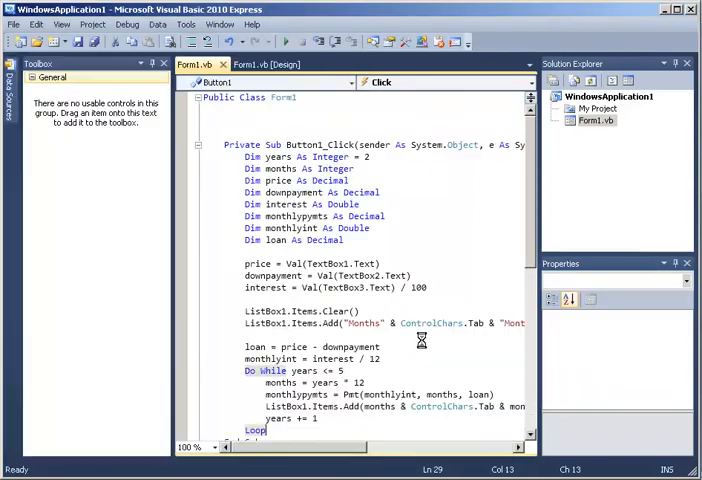
Scroll through the Button1_Click code before switching to the Figure 9.18 part 3 slide
scroll(right, 3)
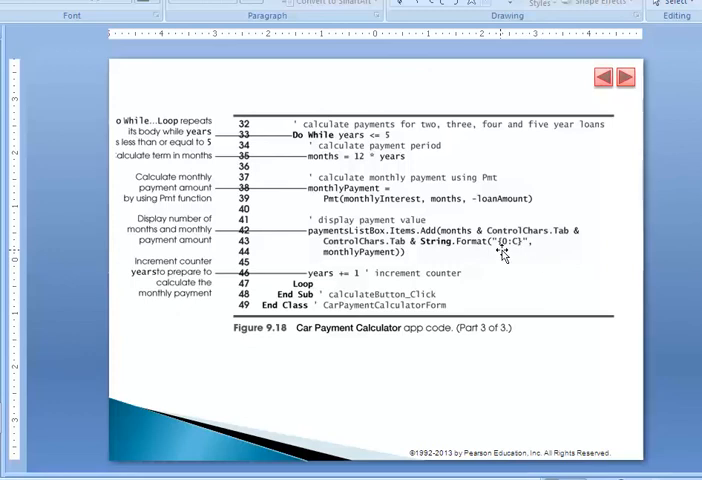
mouse_move(503, 253)
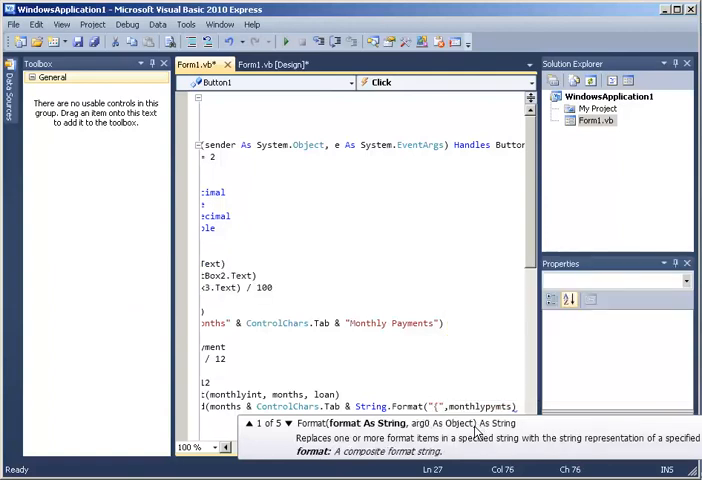
Complete the 0:C currency format string, run, and decline running the last successful build
text(0)
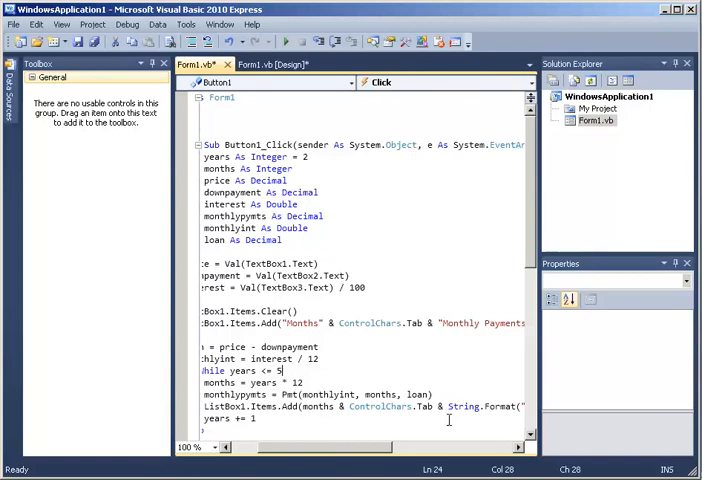
click(289, 42)
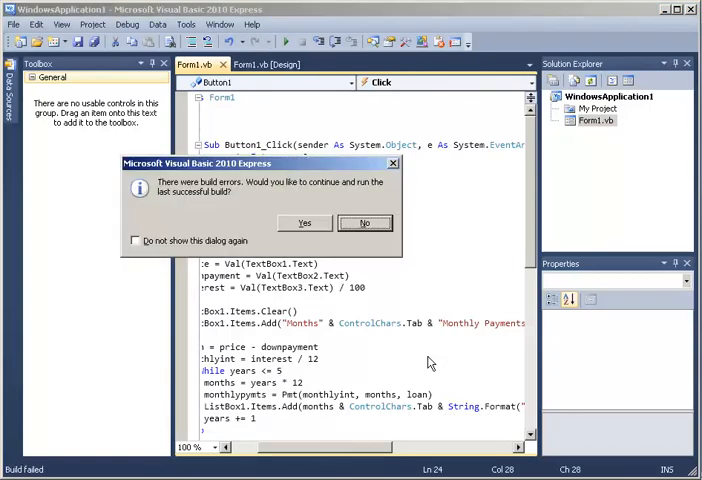
click(364, 222)
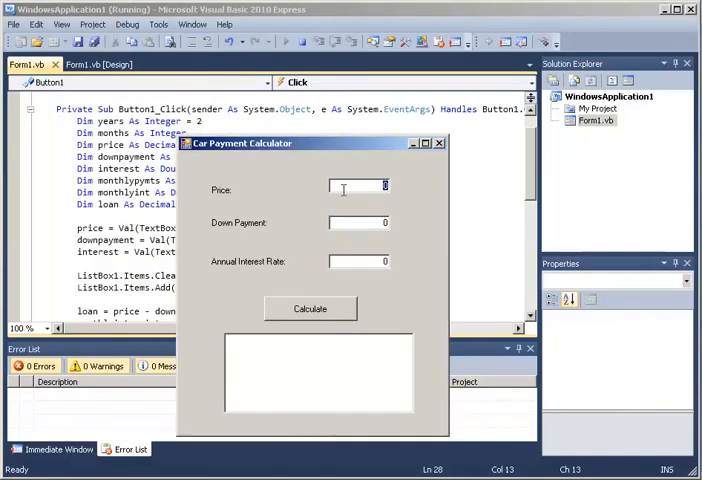
Calculate payments for a 15000 price, 3000 down payment and 4.3% annual interest
text(15000)
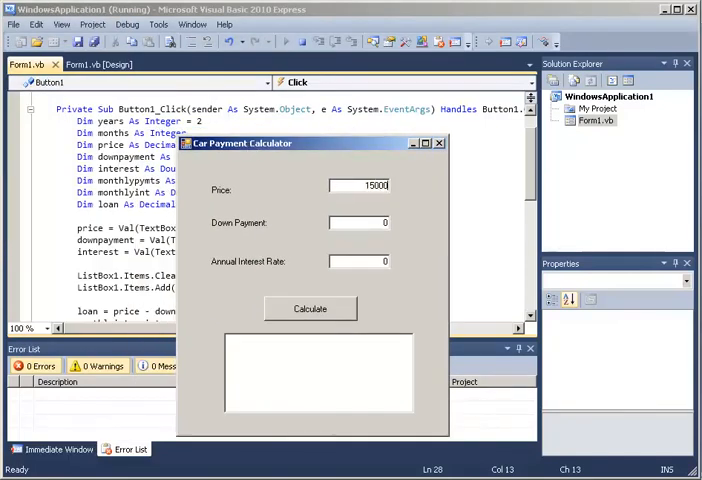
click(358, 222)
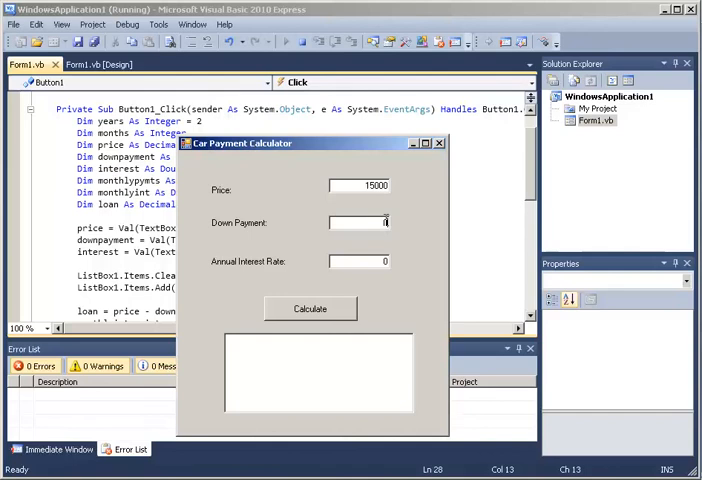
text(3000)
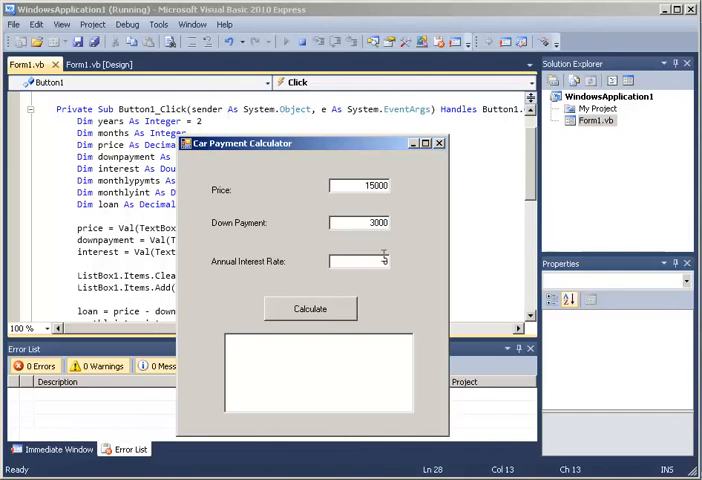
text(4.3)
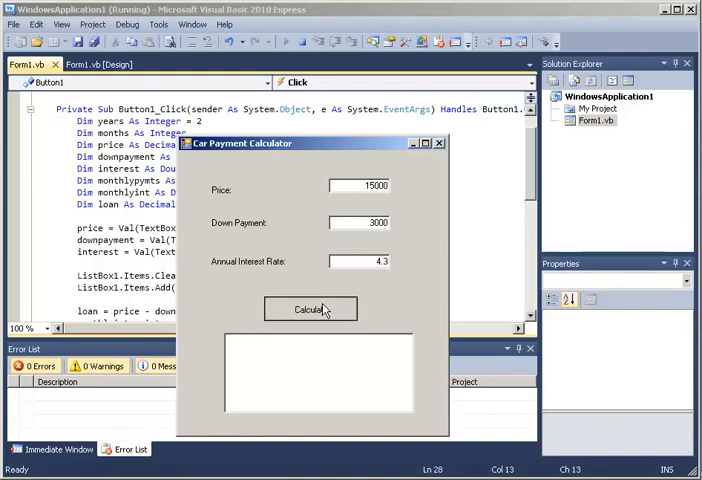
click(310, 308)
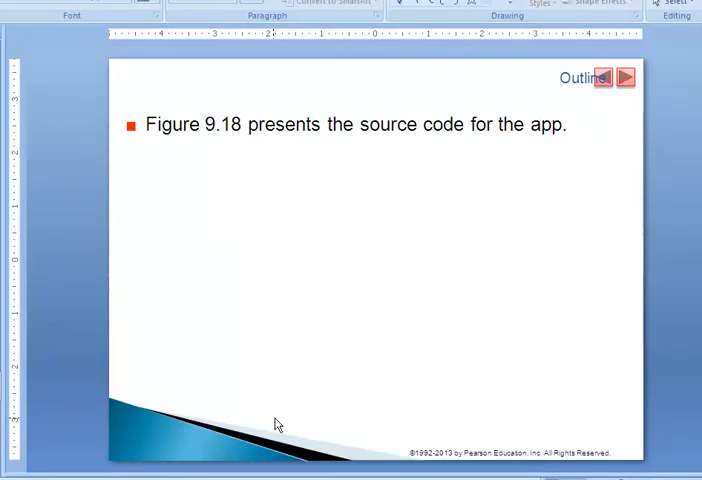
Leave the source-code slide and return to the running calculator with a 10000 price
click(623, 77)
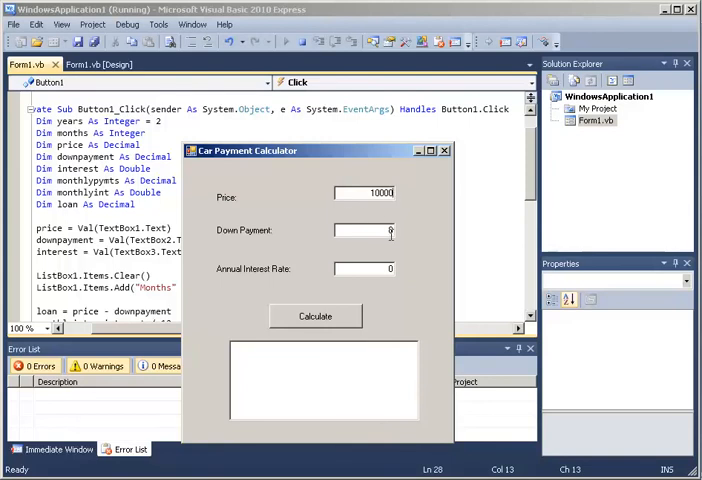
Calculate the 10000 loan at 1% interest, listing payments for 24 to 60 months ($421.02 to $170.94)
click(390, 268)
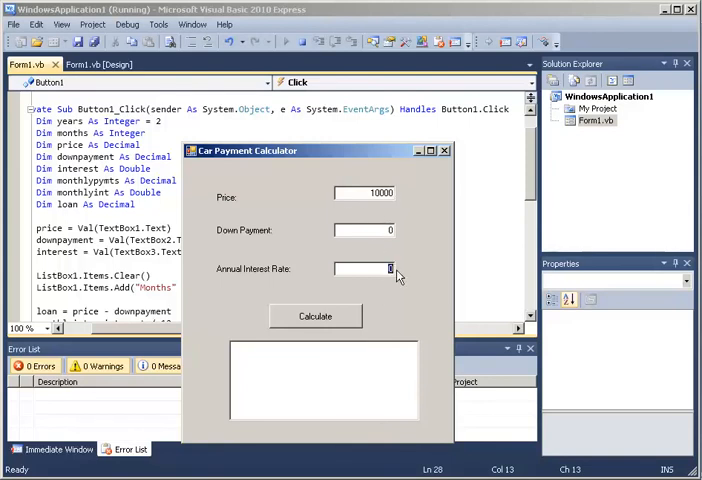
text(1)
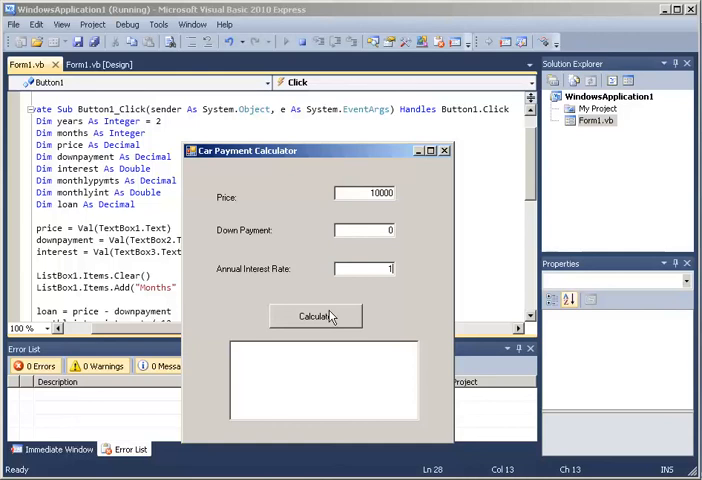
click(315, 316)
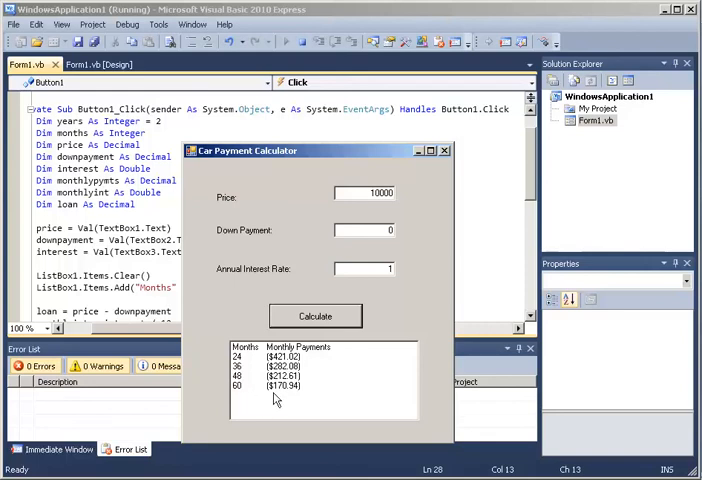
mouse_move(262, 378)
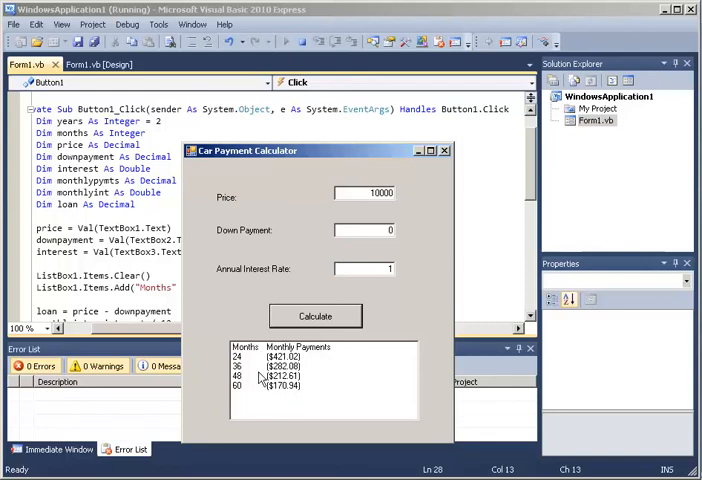
mouse_move(483, 188)
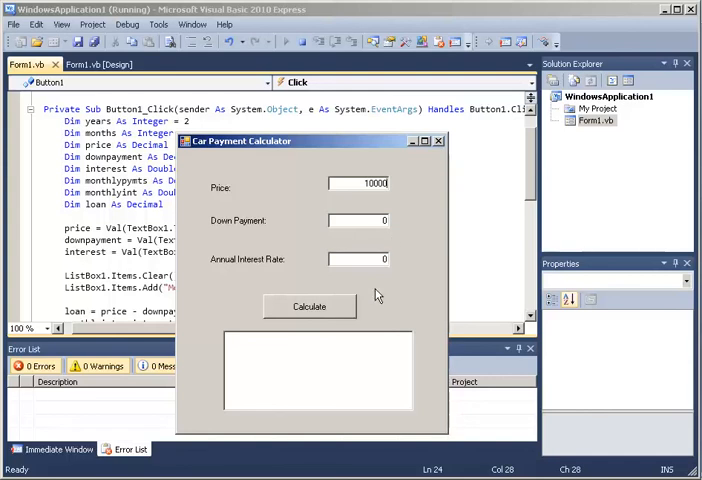
Re-enter 1% interest and recalculate, reproducing the $421.02 to $170.94 payment list
text(1)
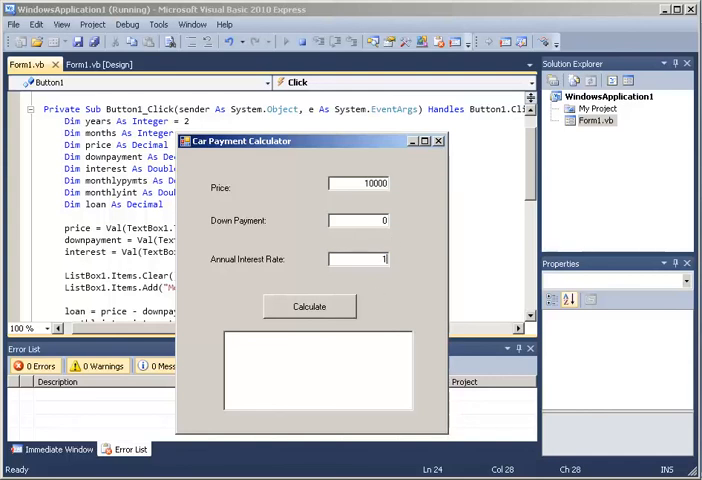
click(309, 306)
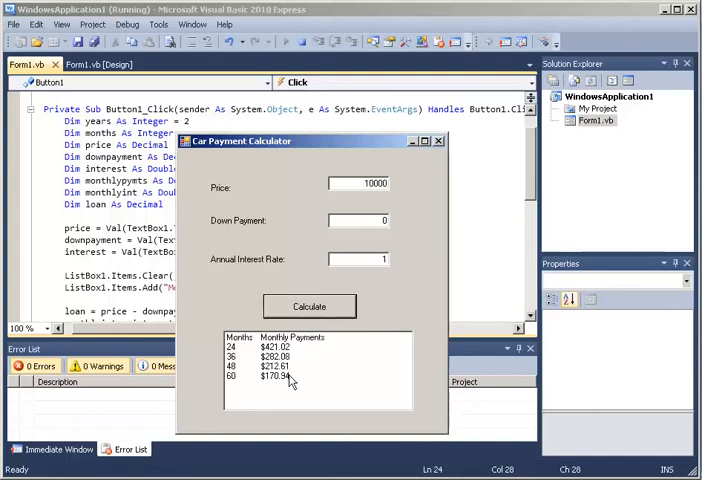